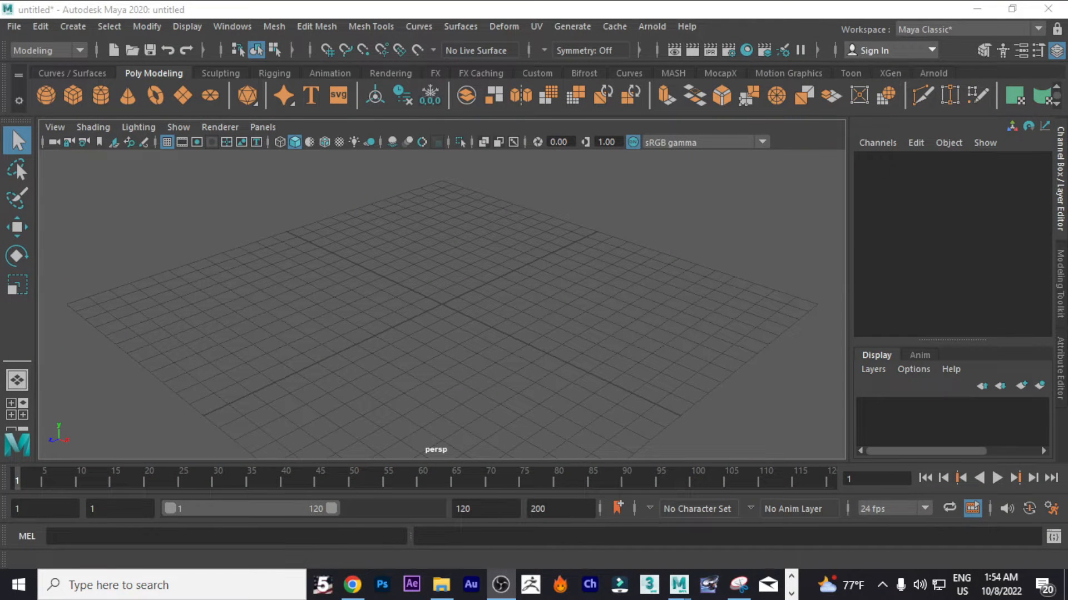
mouse_move(495, 294)
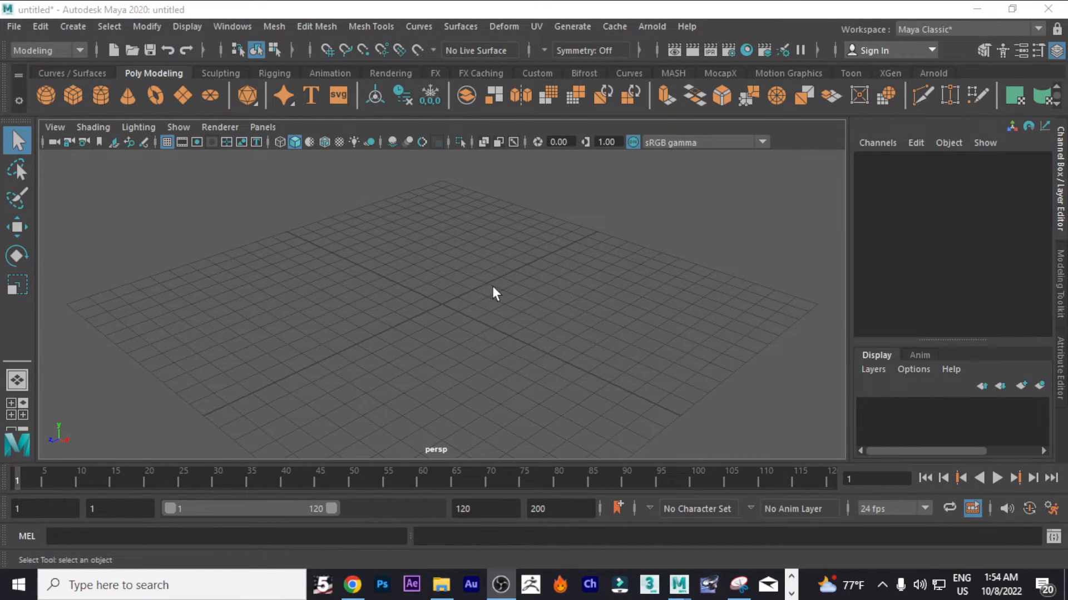
mouse_move(448, 332)
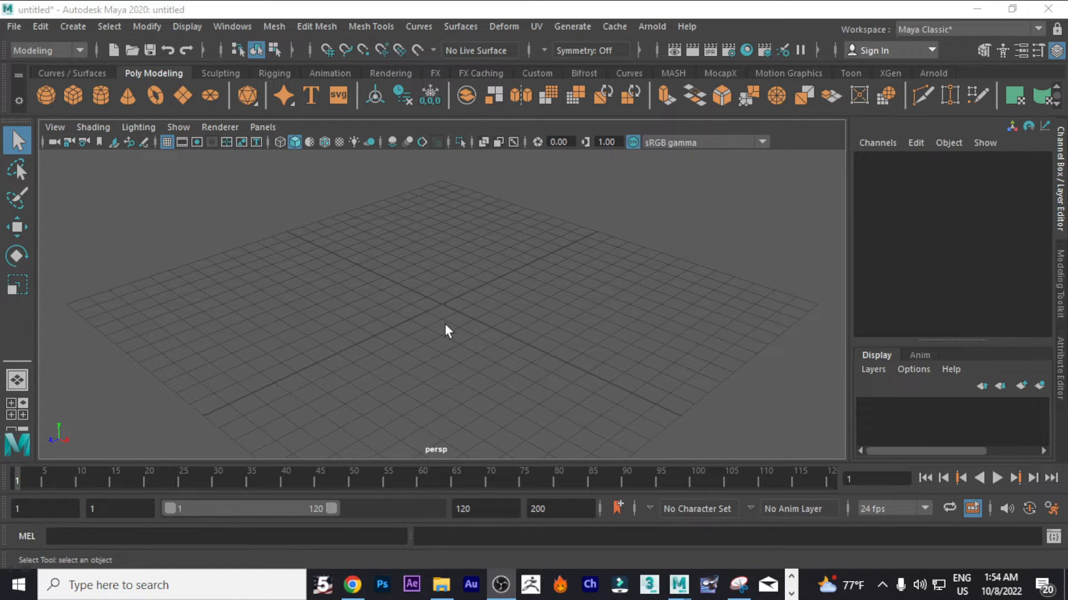
mouse_move(423, 357)
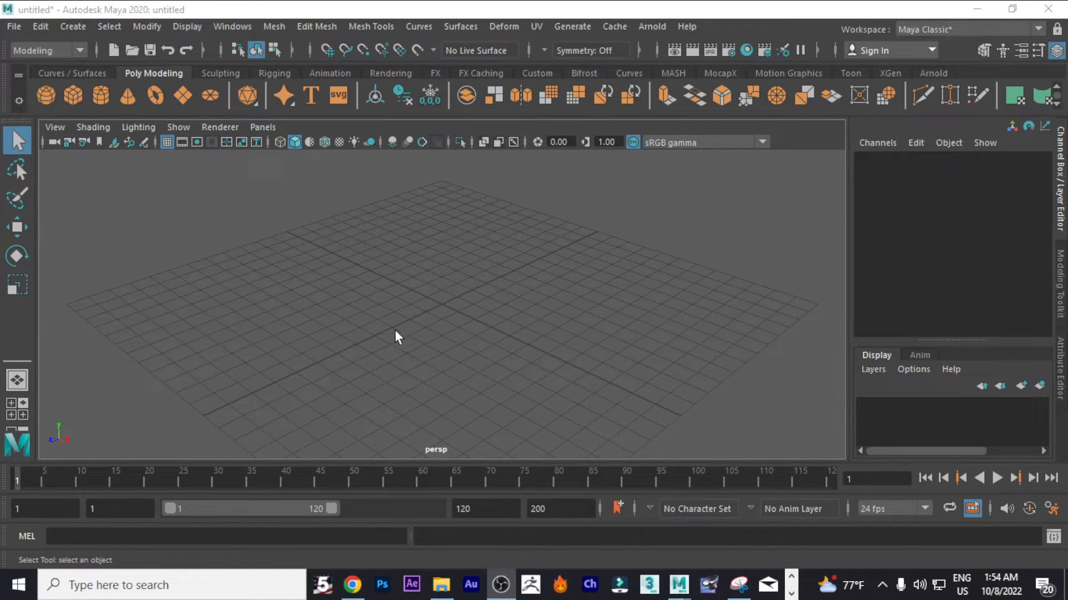
mouse_move(435, 337)
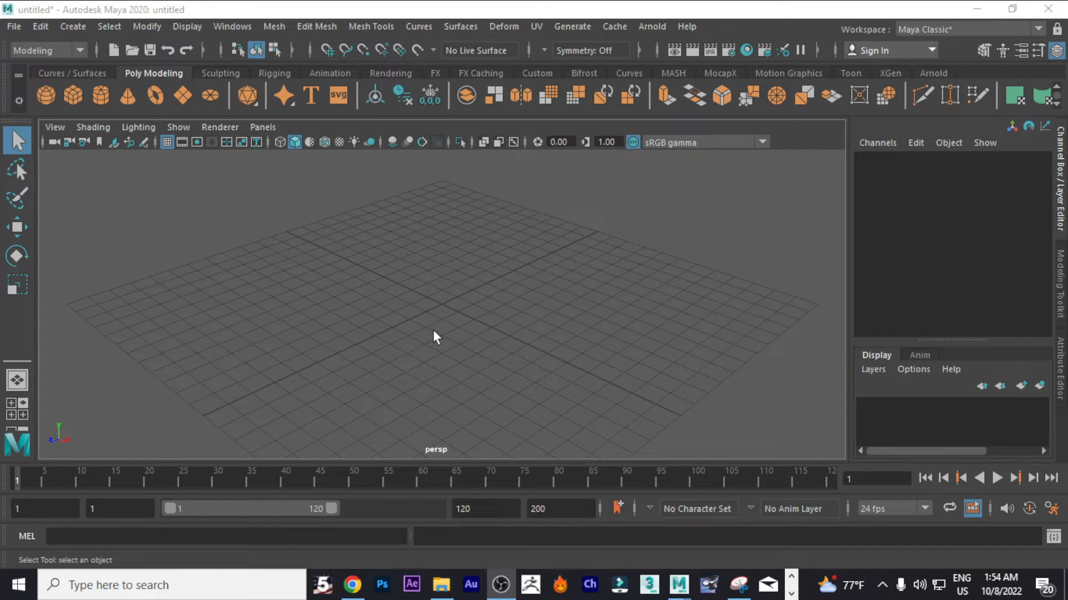
mouse_move(410, 334)
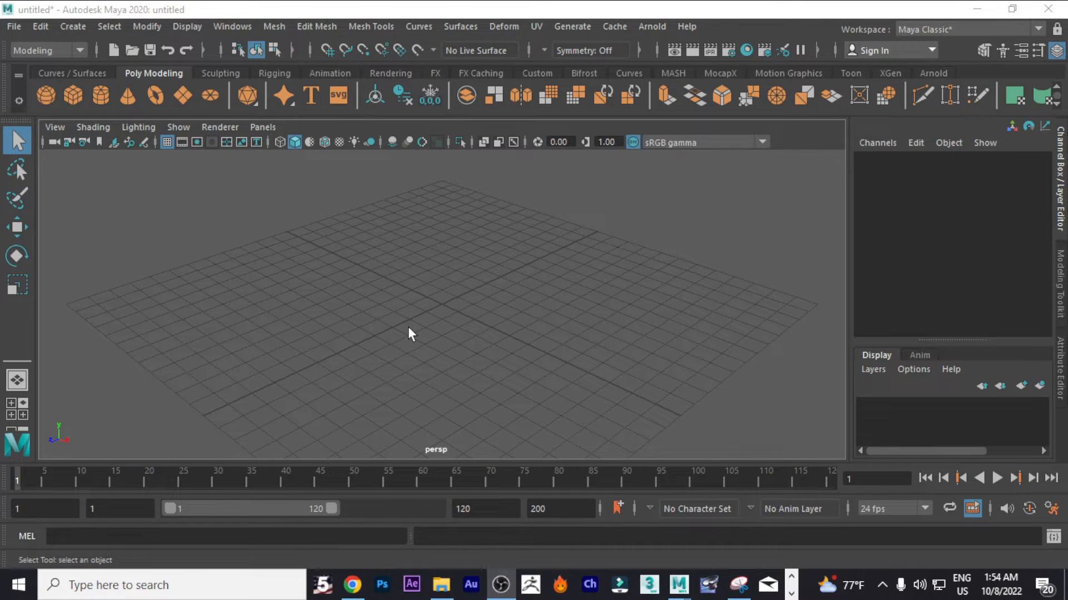
mouse_move(415, 323)
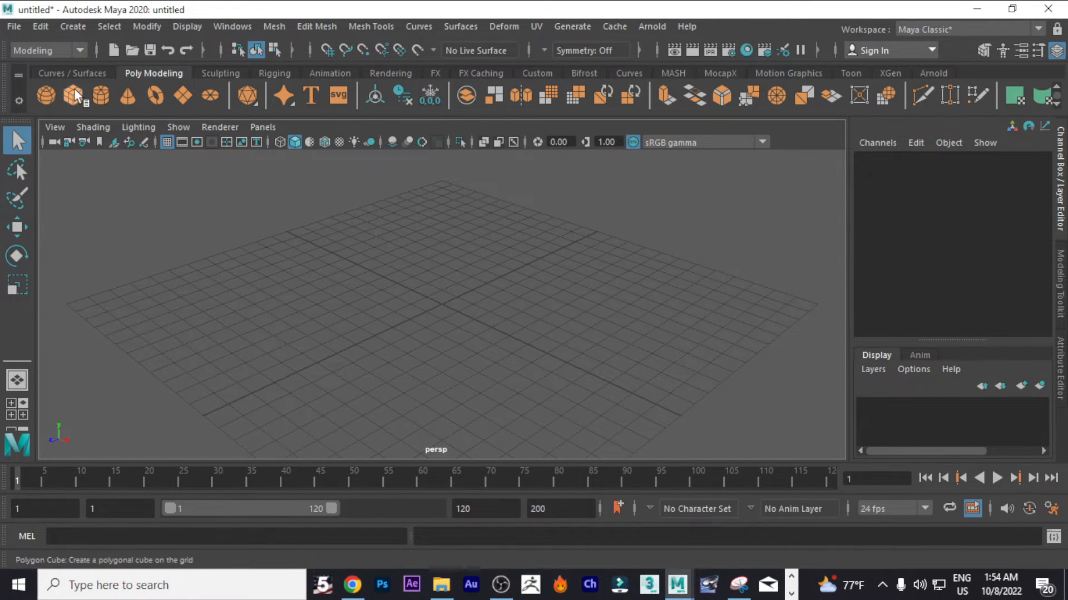
Step: Create a default polygon cube at the origin from the Poly Modeling shelf and select it
left_click(46, 96)
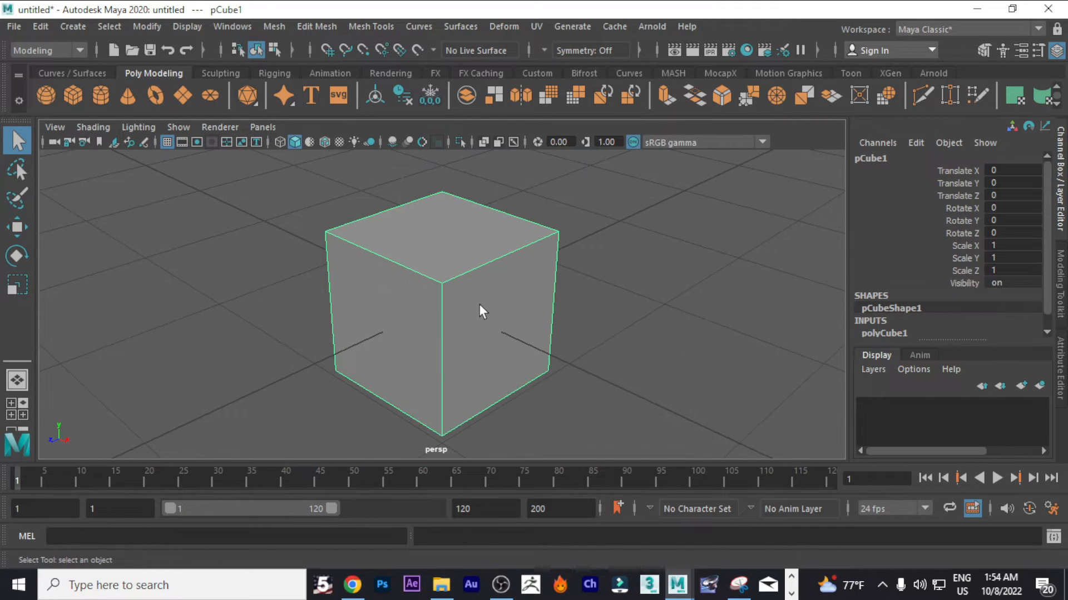
key("Delete")
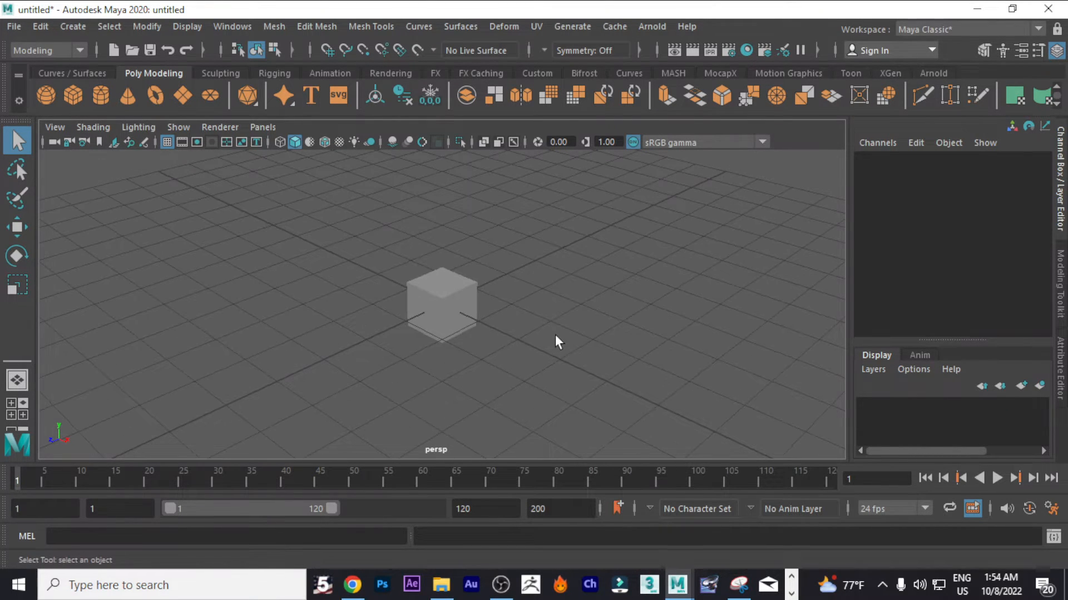
left_click(441, 305)
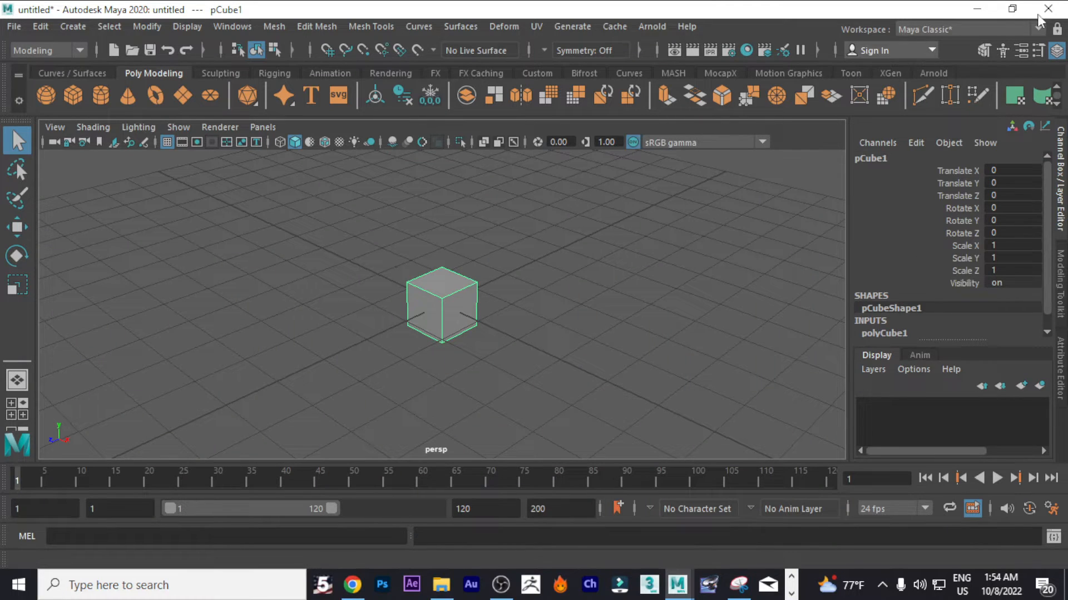
mouse_move(1048, 10)
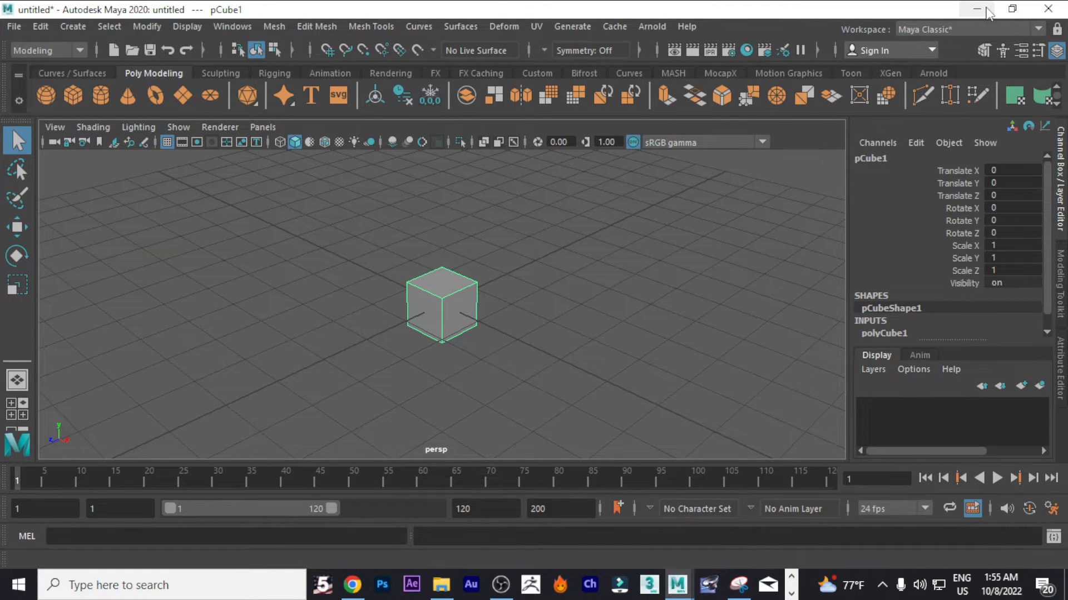
Step: Minimize the Maya window to reveal the desktop
left_click(984, 9)
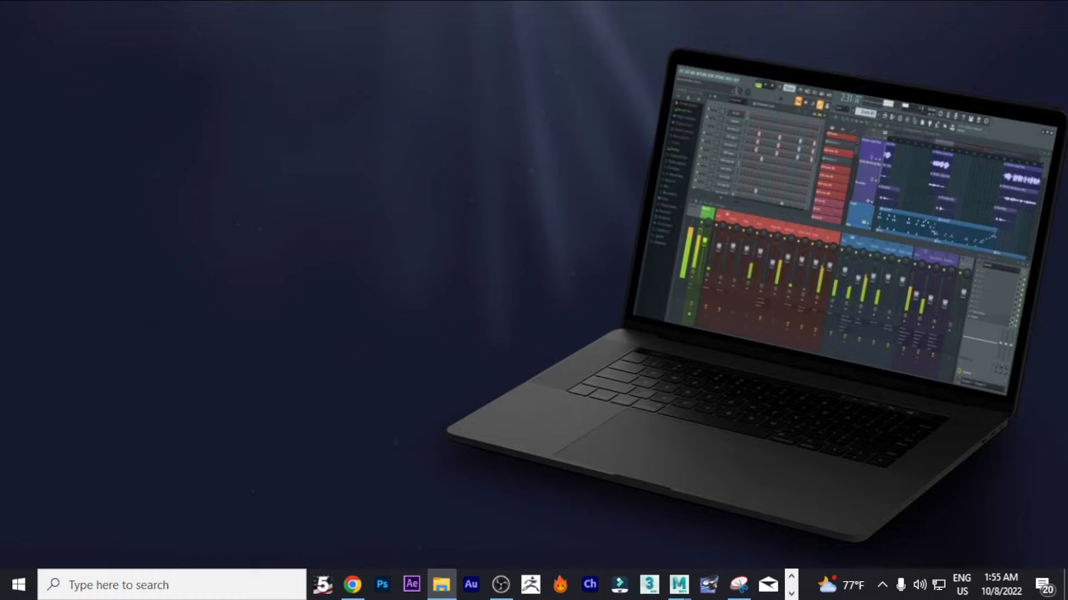
Step: Launch File Explorer and browse to the Documents folder toward the maya folder
left_click(441, 585)
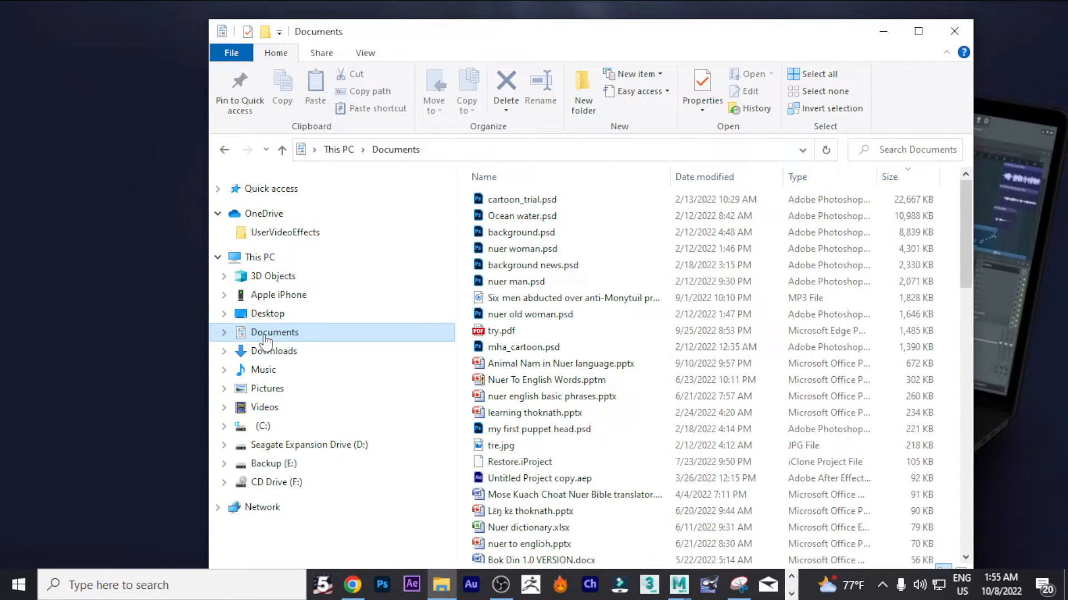
left_click(532, 265)
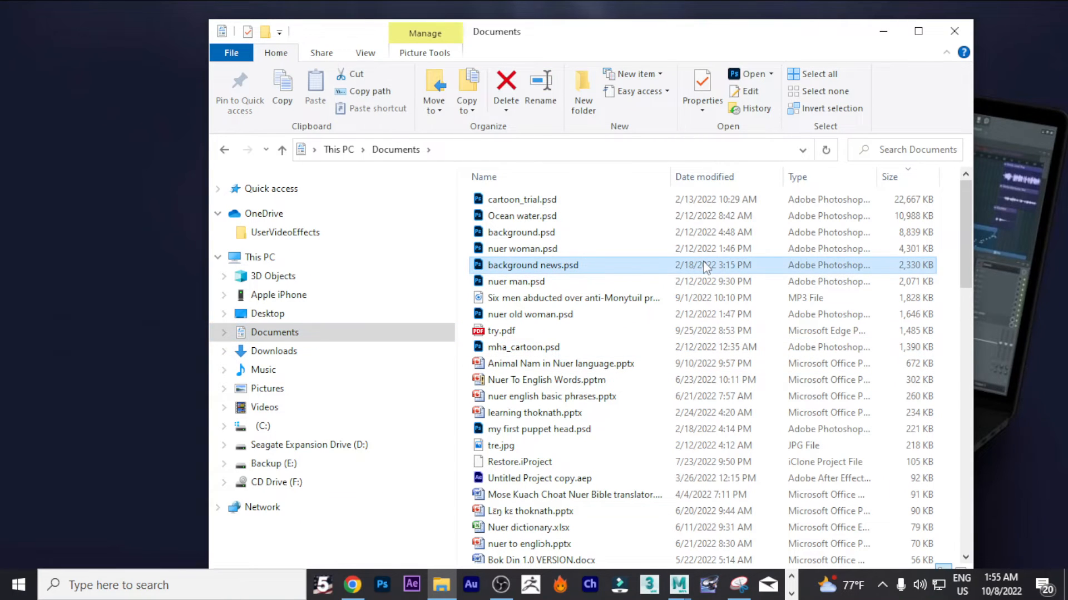
scroll("down", 3)
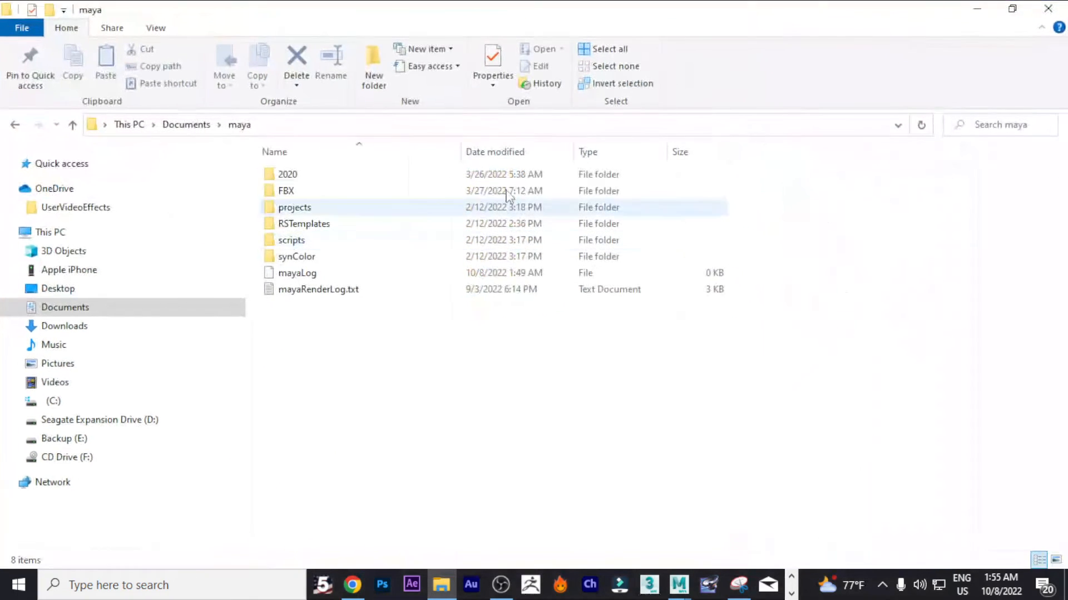
Step: Enter the maya folder and then its 2020 subfolder
left_click(290, 240)
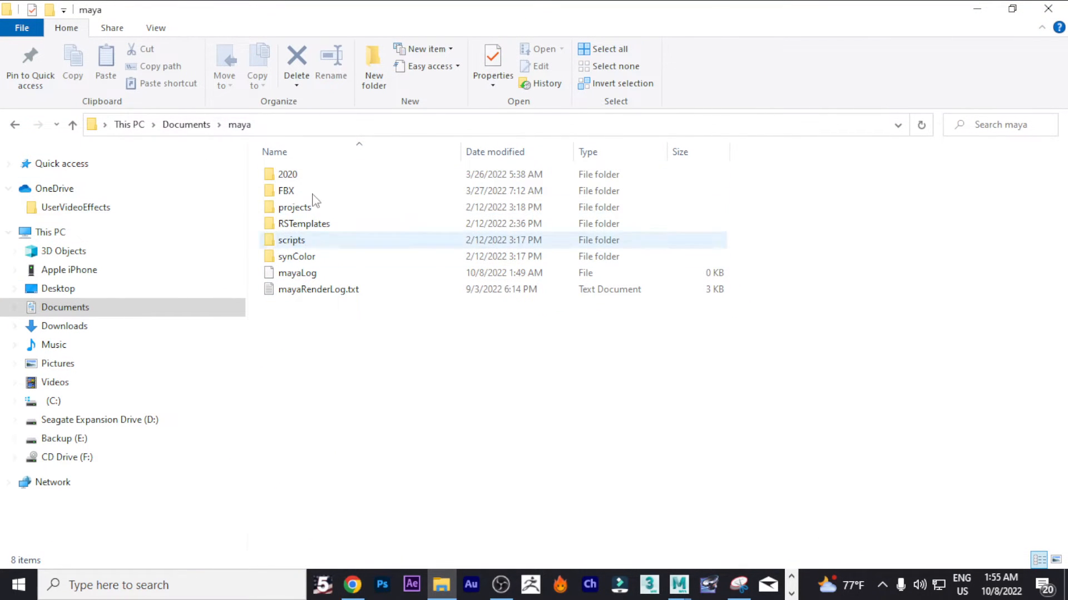
left_click(329, 337)
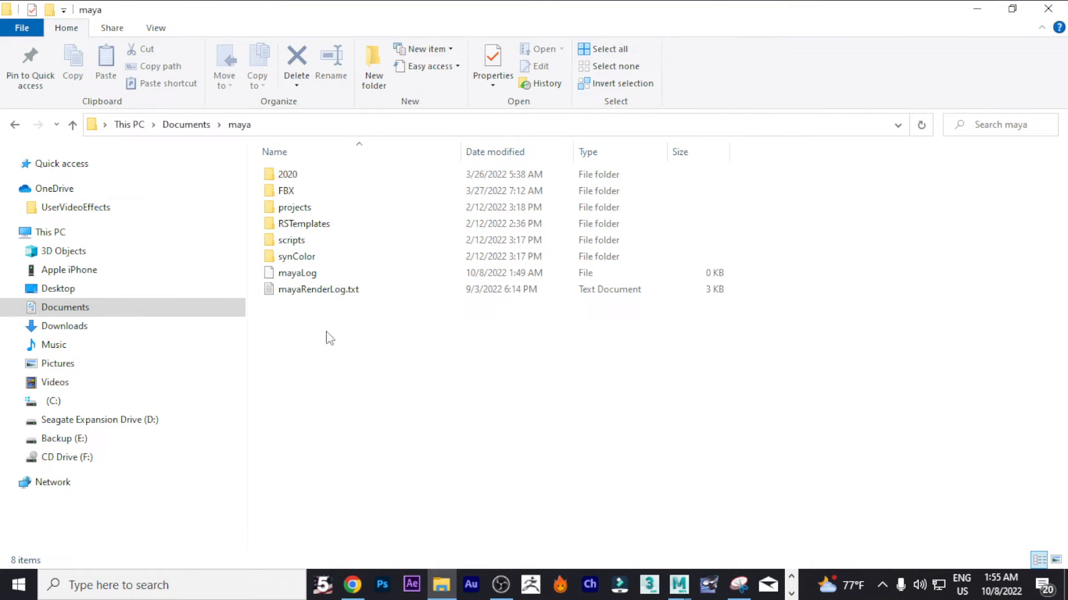
left_click(290, 240)
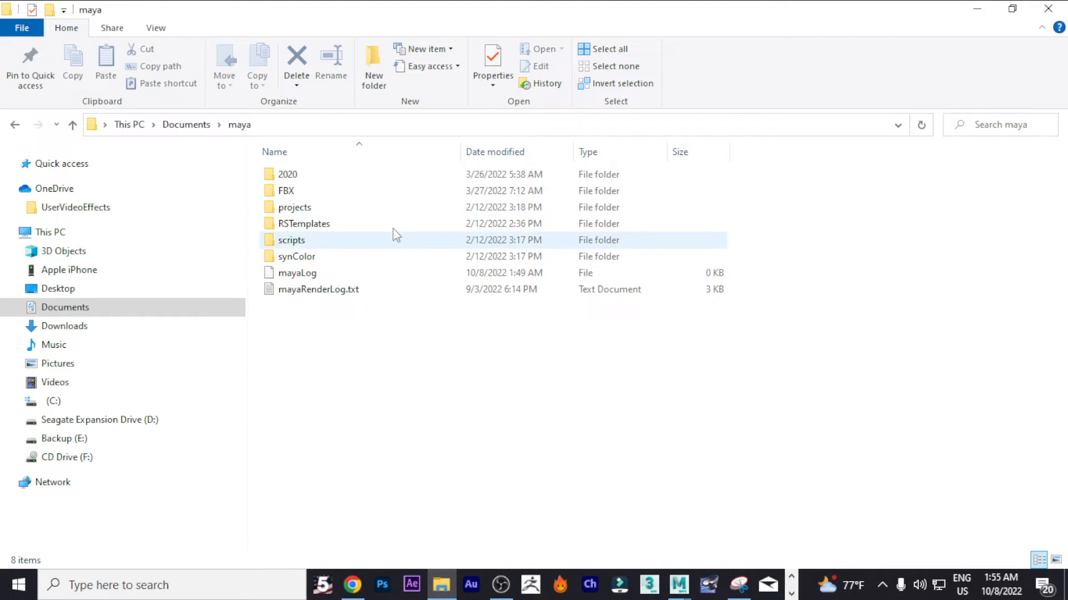
left_click(287, 175)
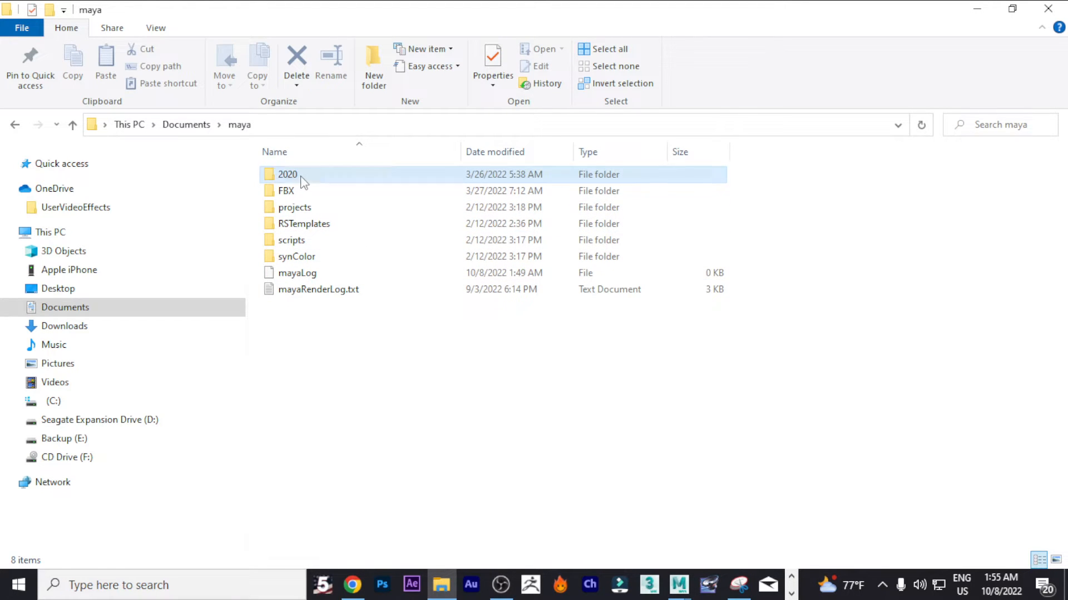
double_click(287, 175)
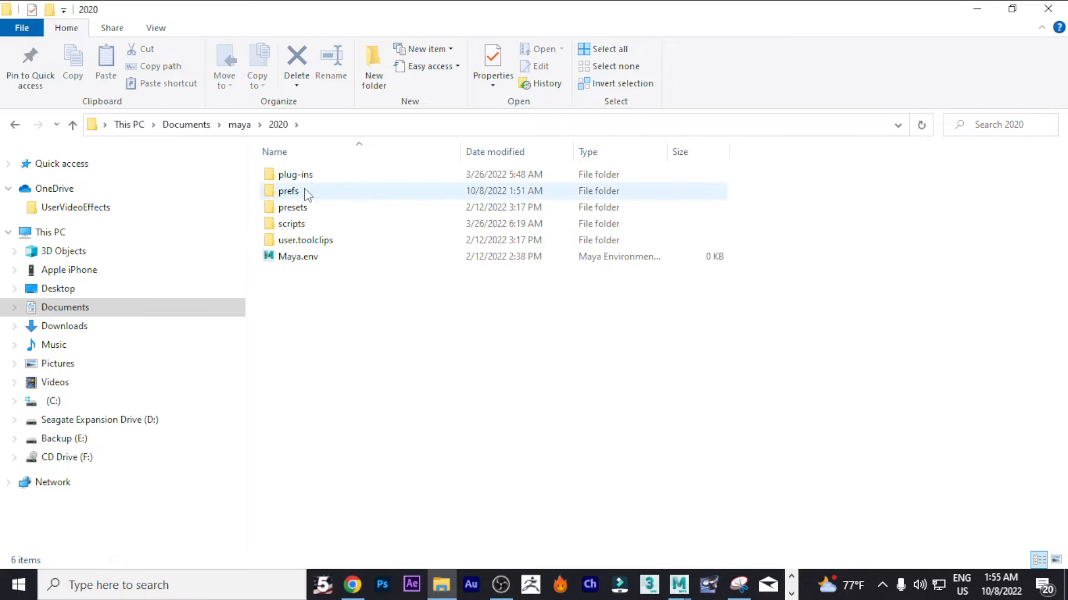
Step: Select the prefs folder and cancel the Windows Installer popup that appears
left_click(356, 393)
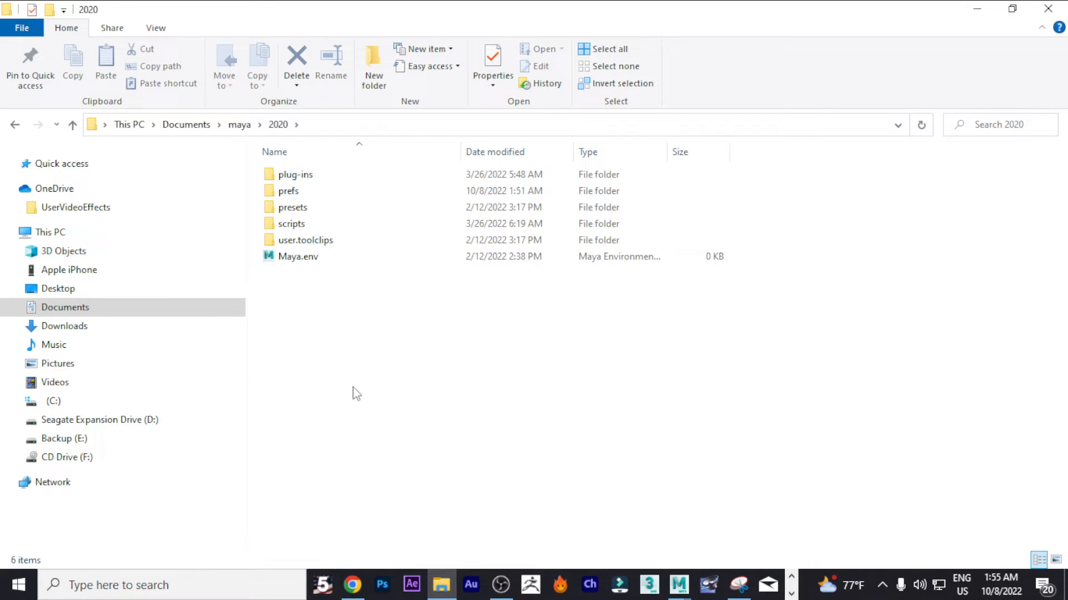
left_click(288, 190)
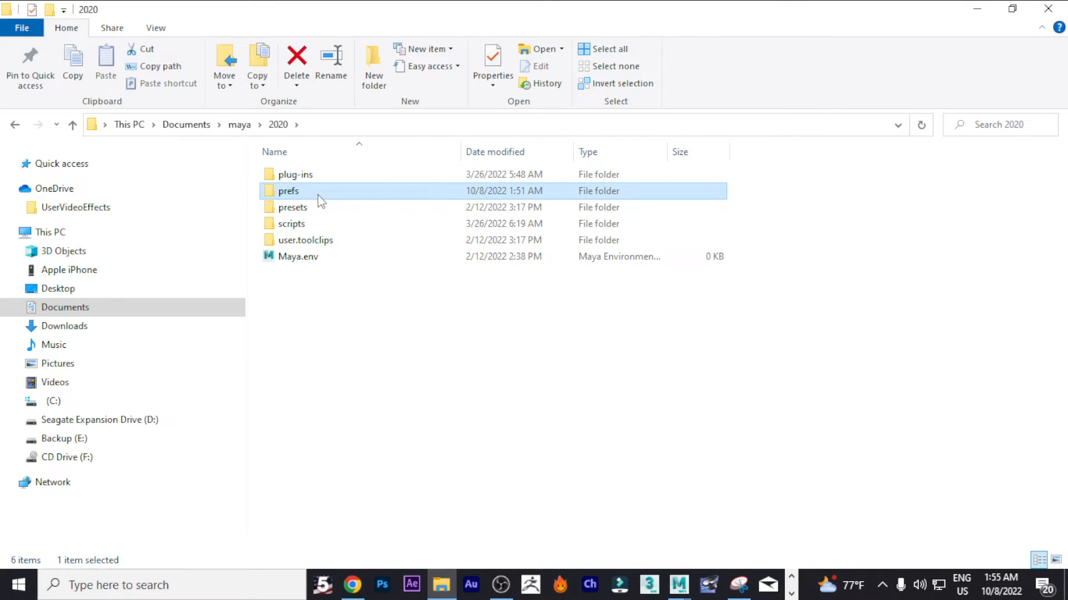
double_click(288, 190)
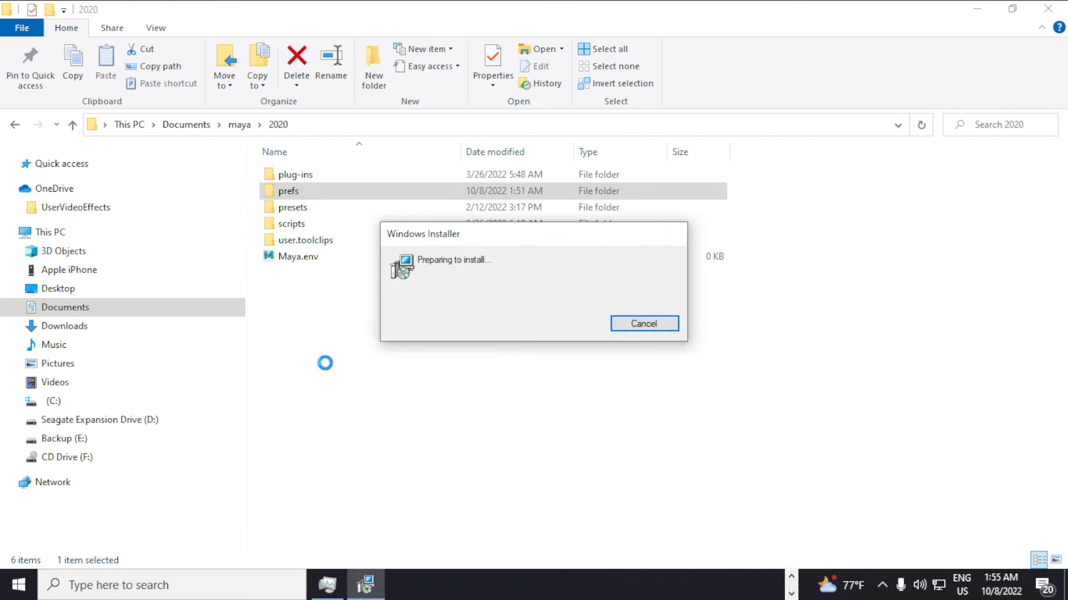
left_click(642, 323)
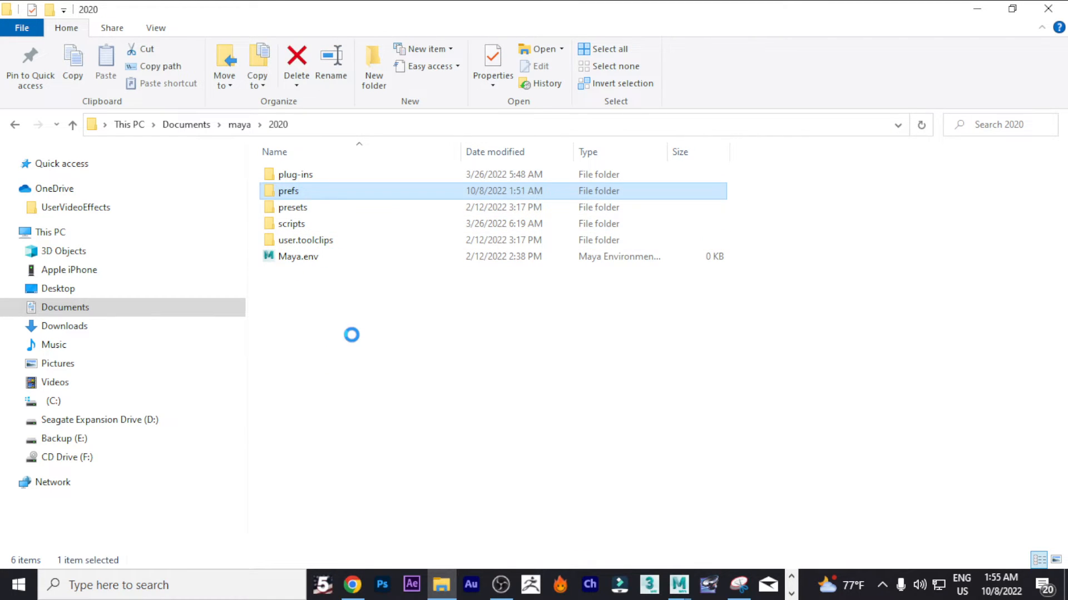
Step: Enter the prefs folder and select the userPrefs.mel file
double_click(288, 190)
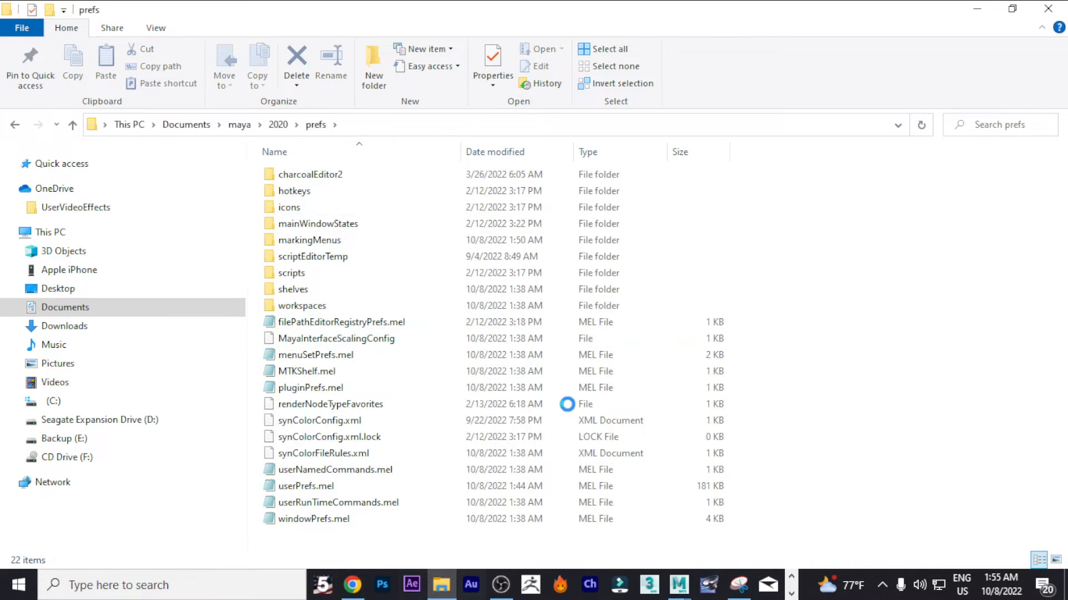
left_click(307, 371)
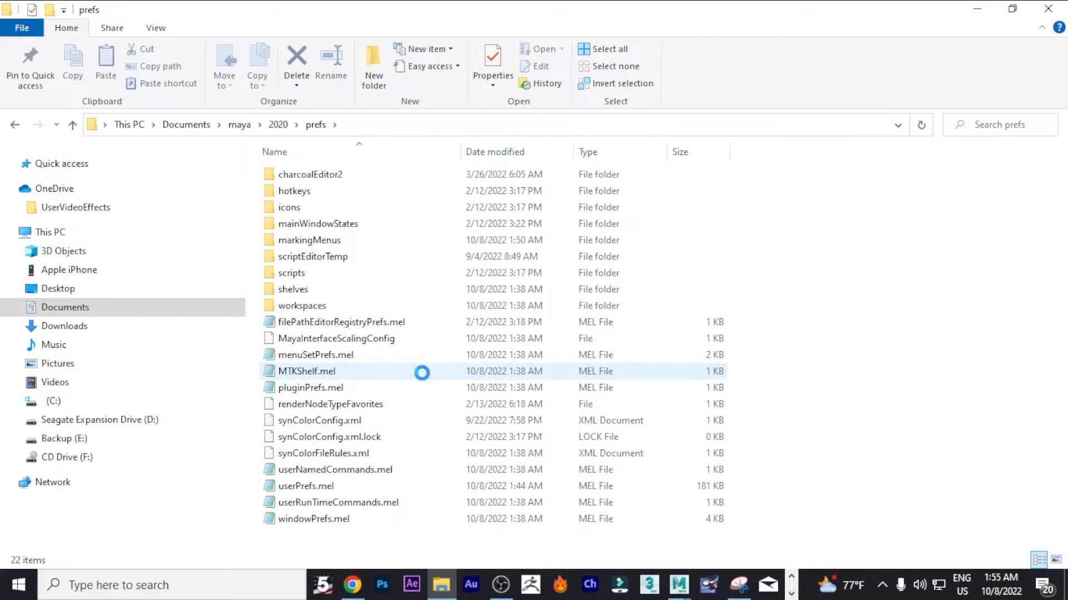
mouse_move(334, 469)
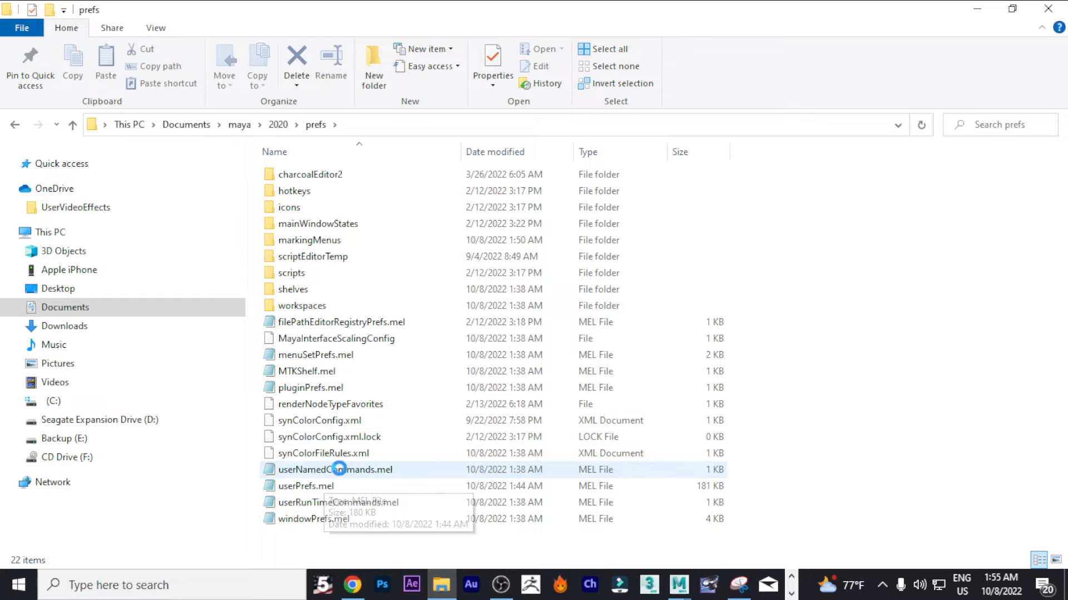
left_click(331, 435)
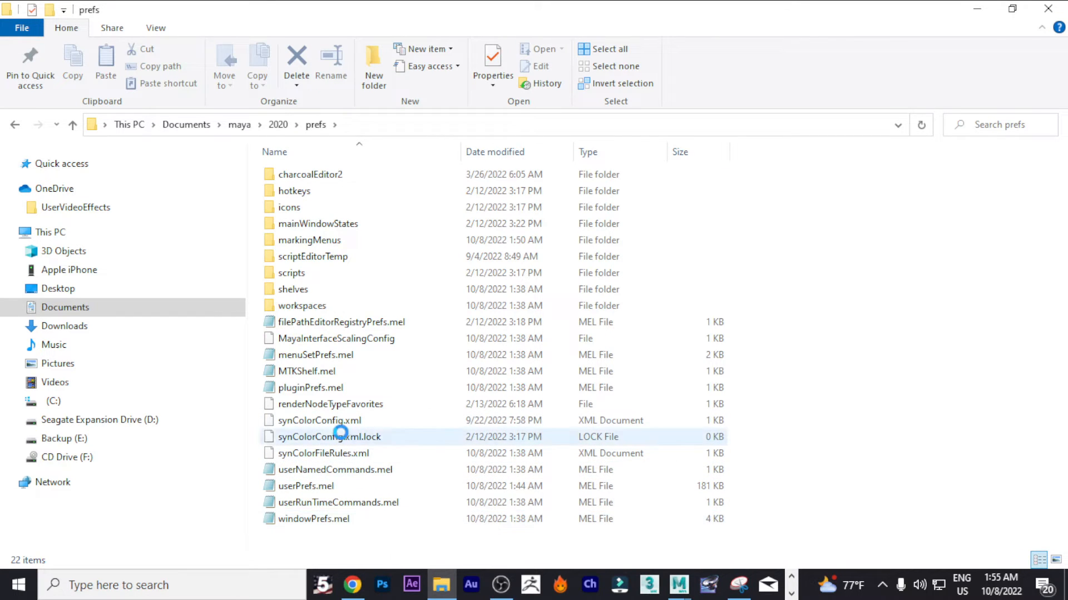
left_click(306, 486)
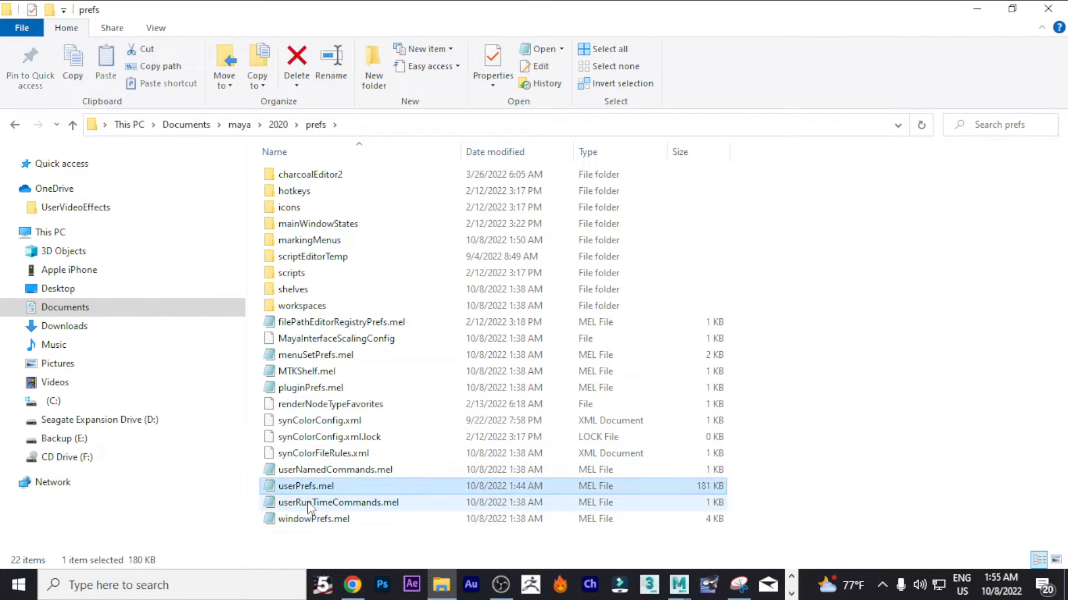
mouse_move(317, 490)
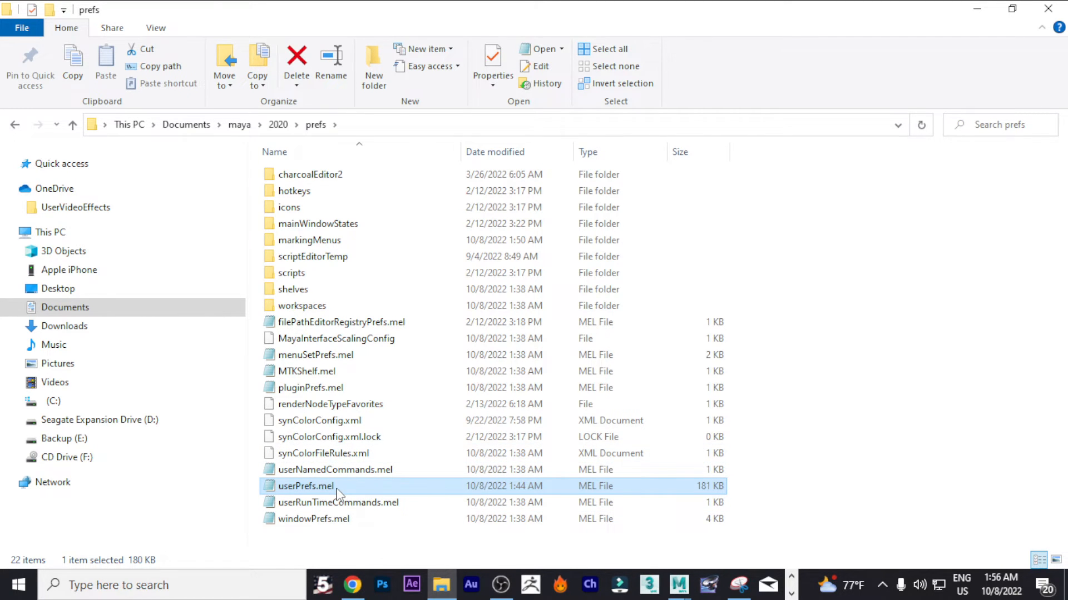
Step: Use Edit from the context menu to load userPrefs.mel into Notepad
right_click(305, 486)
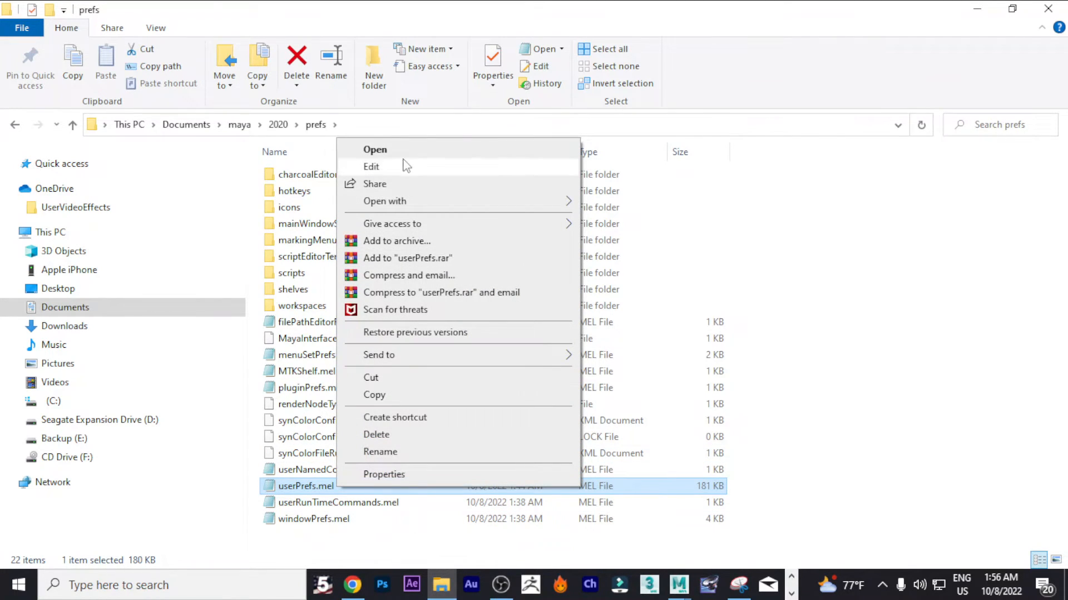
mouse_move(415, 201)
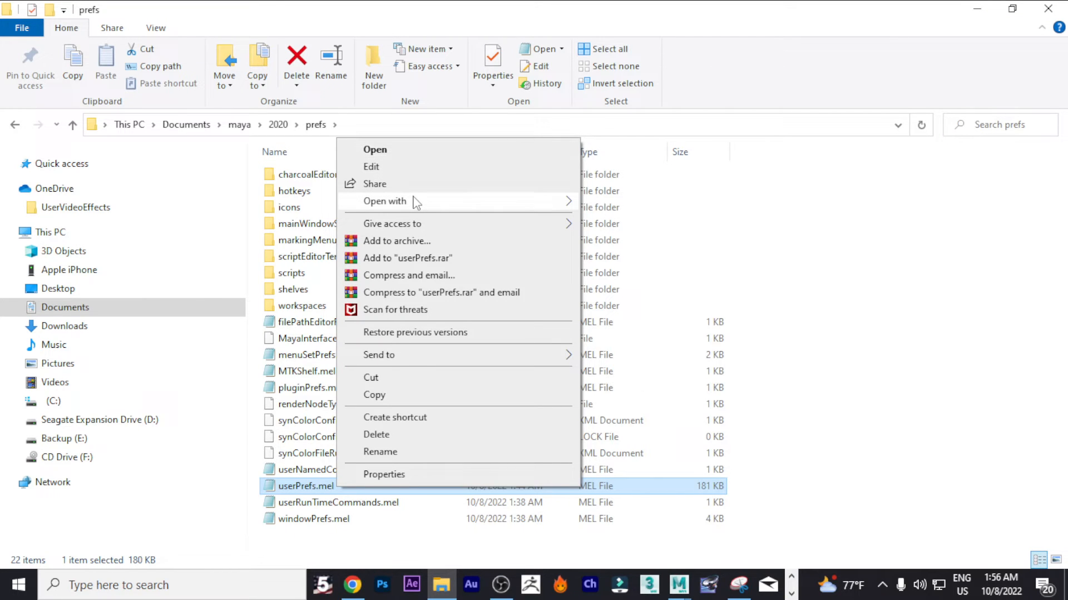
left_click(383, 201)
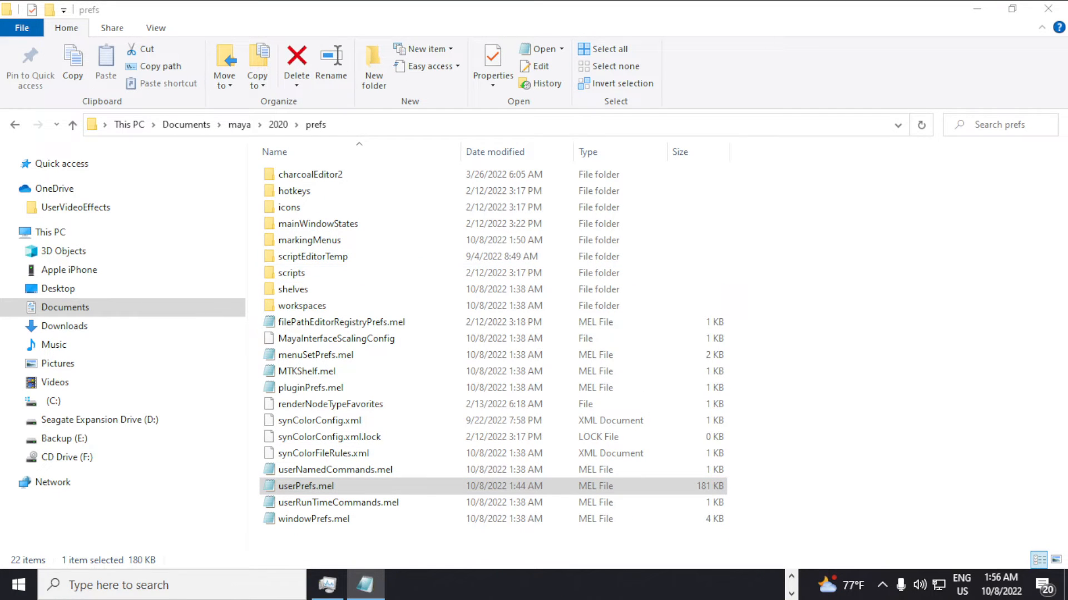
double_click(307, 486)
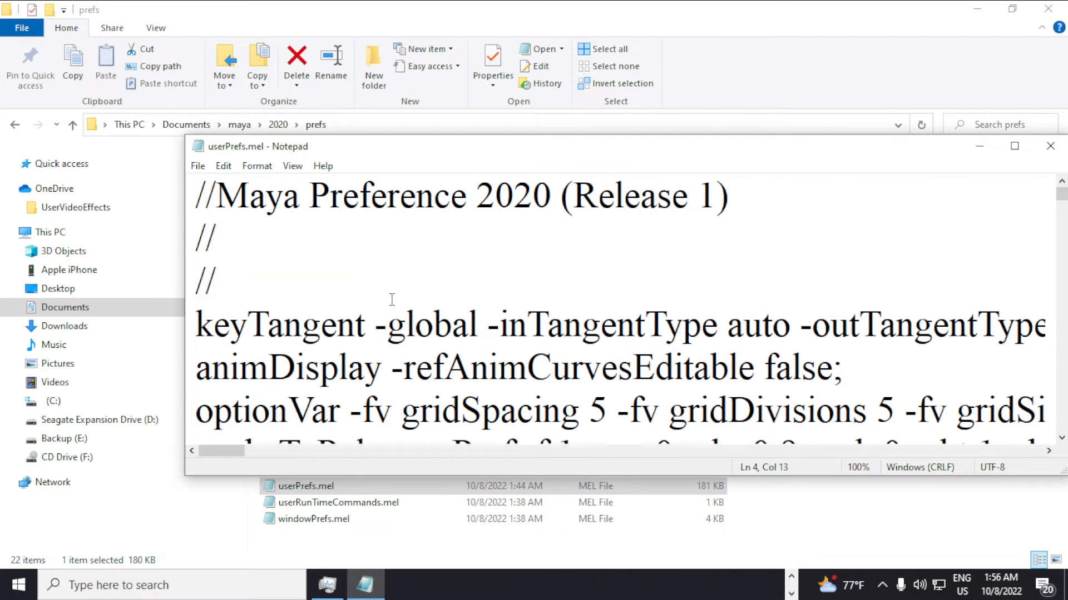
Step: Select all of userPrefs.mel's text and bring up the Find dialog
scroll("down", 3)
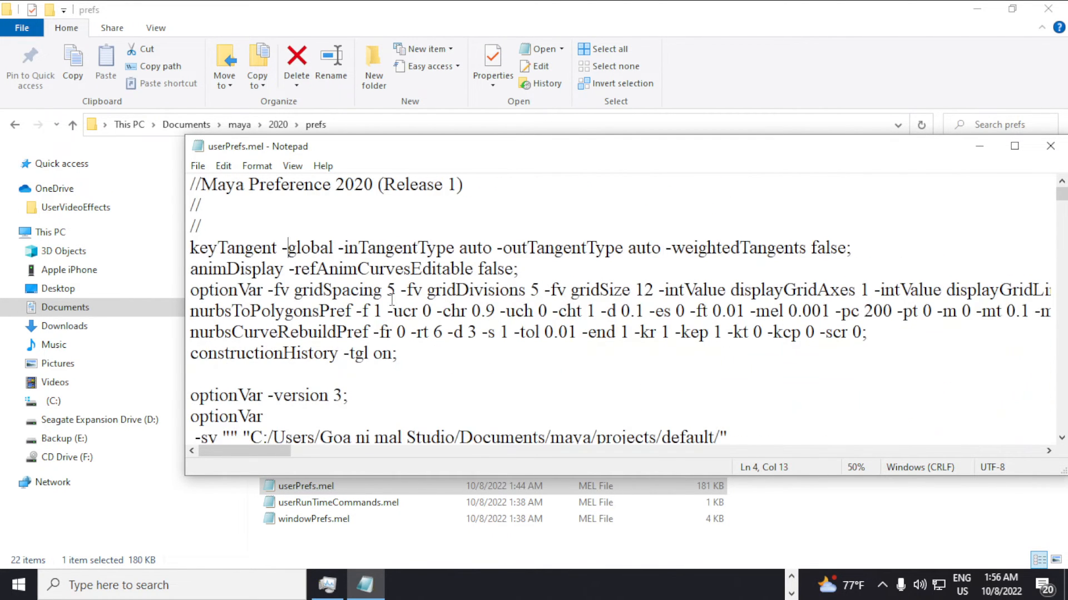
key("ctrl+a")
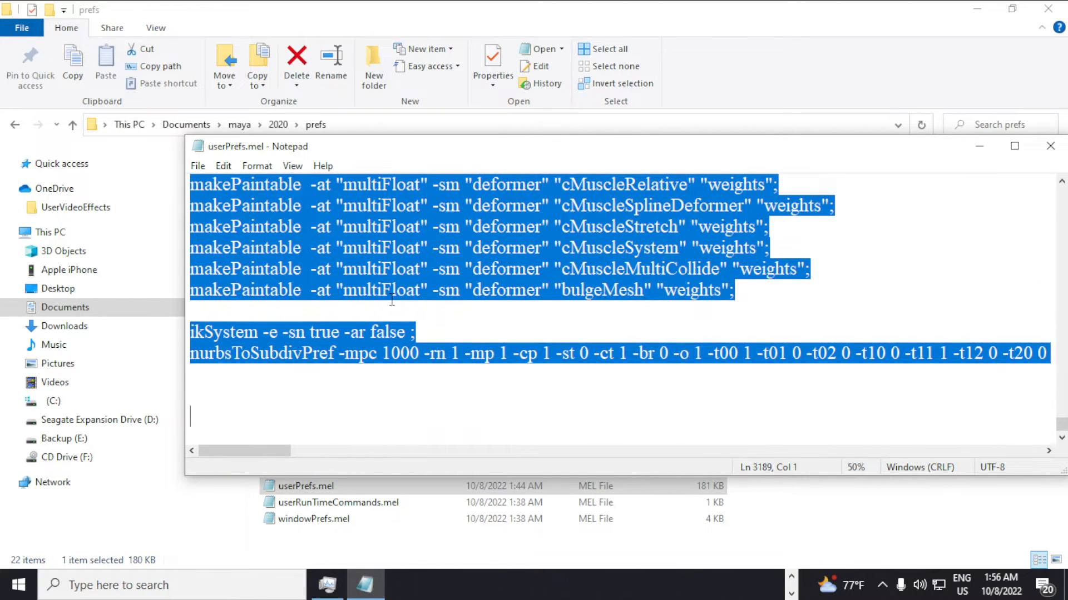
scroll("up", 3)
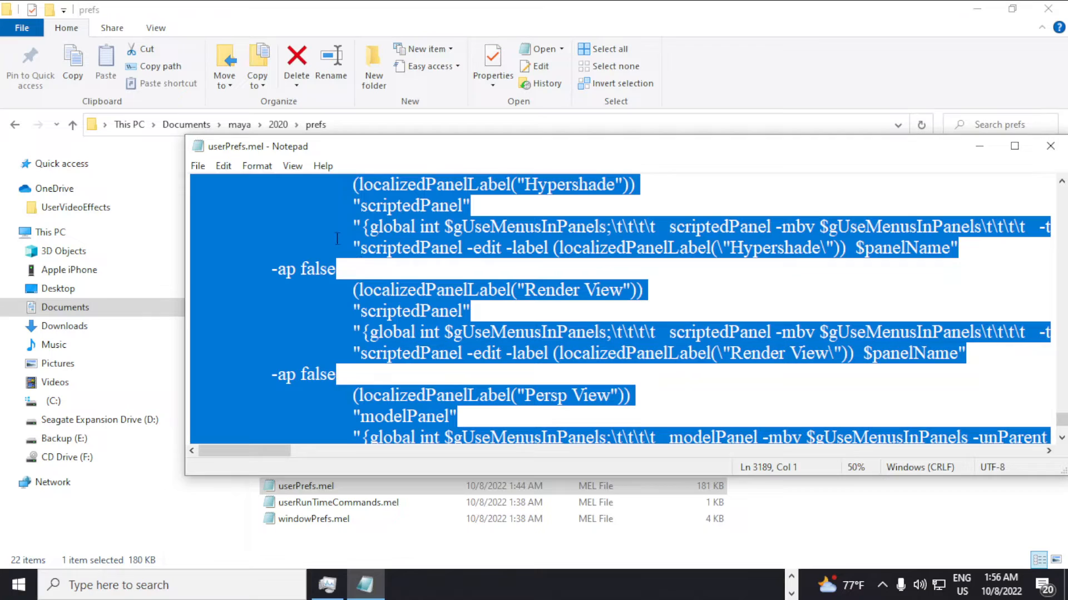
key("Ctrl+f")
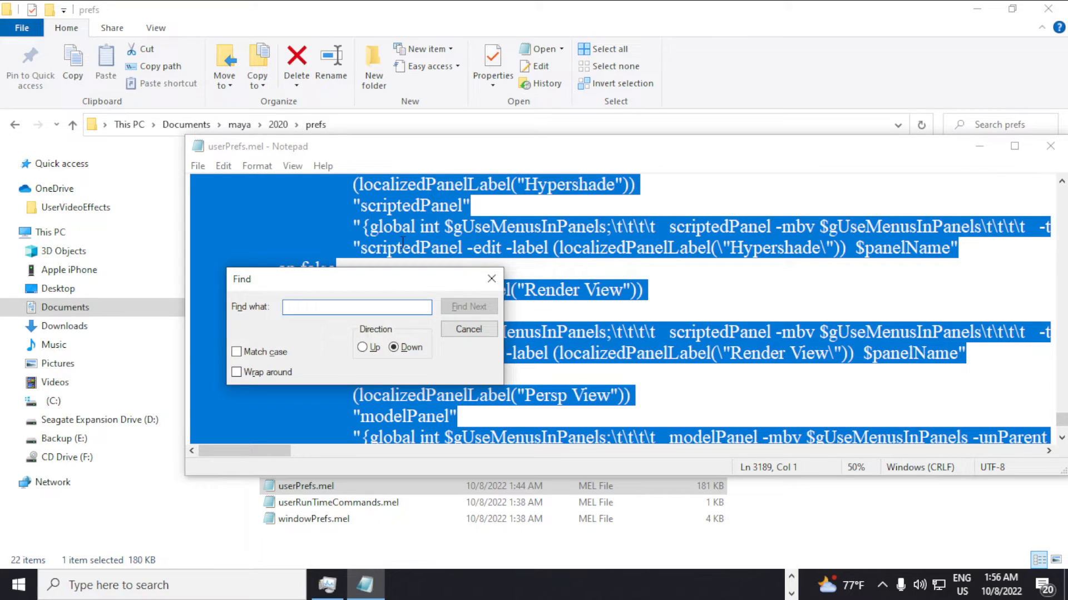
Step: Search for 'FitFactor' and jump to the defaultFitFactor optionVar line
type("F")
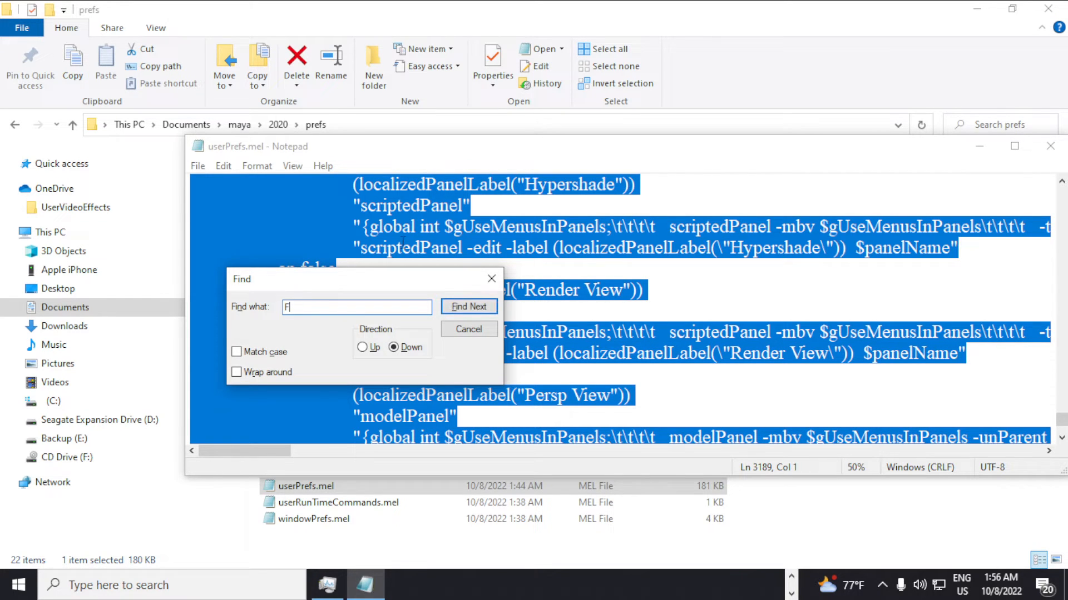
type("ix")
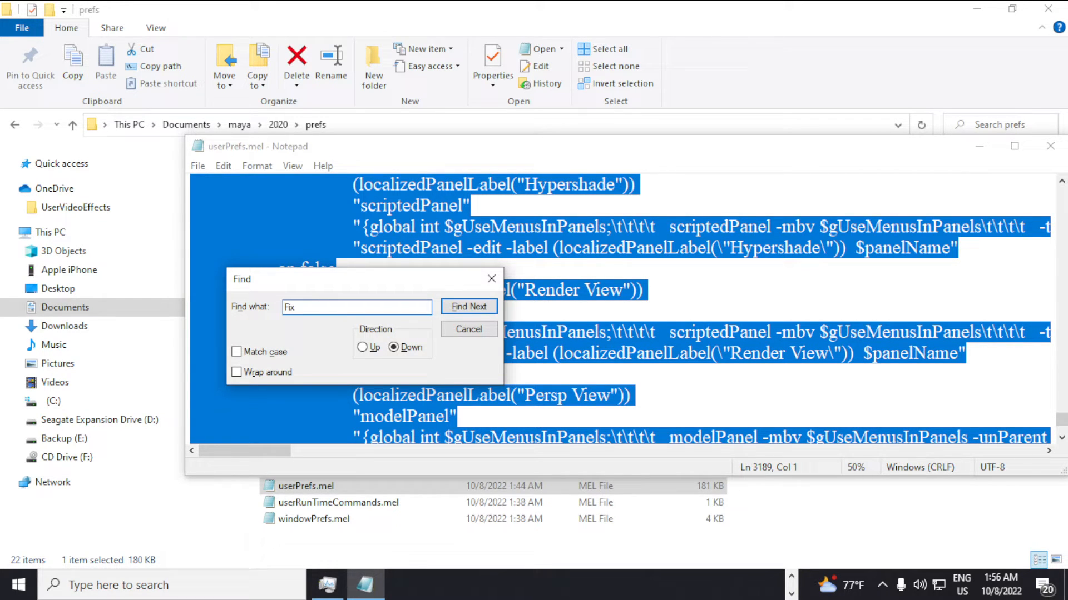
type("Fa")
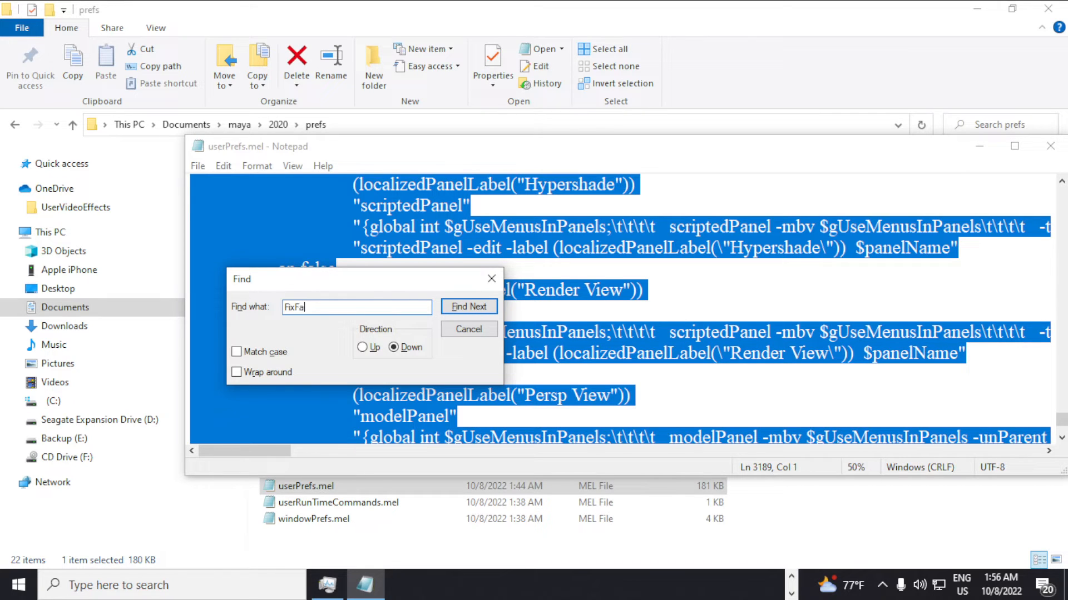
type("ctor")
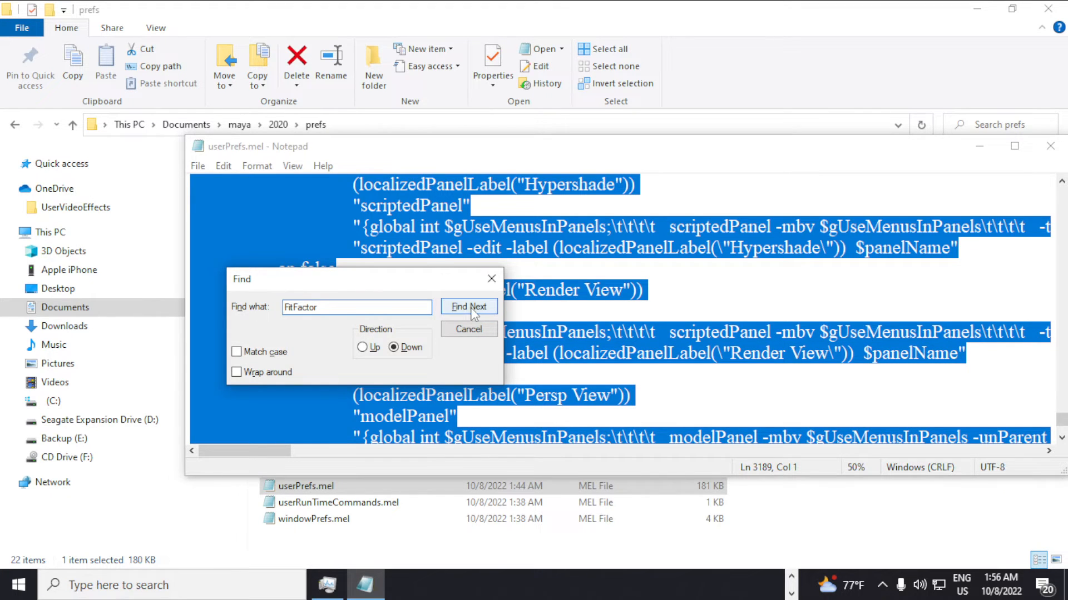
left_click(468, 307)
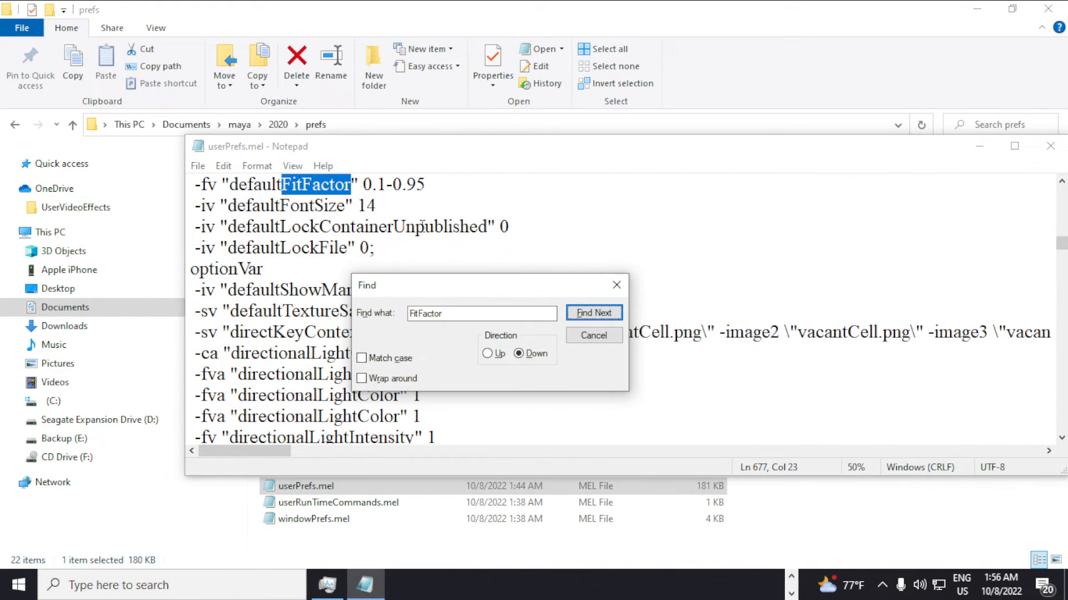
Step: Replace the digits after defaultFitFactor's leading 0 with .1-0.95 so it reads 0.1-0.95
left_click(592, 312)
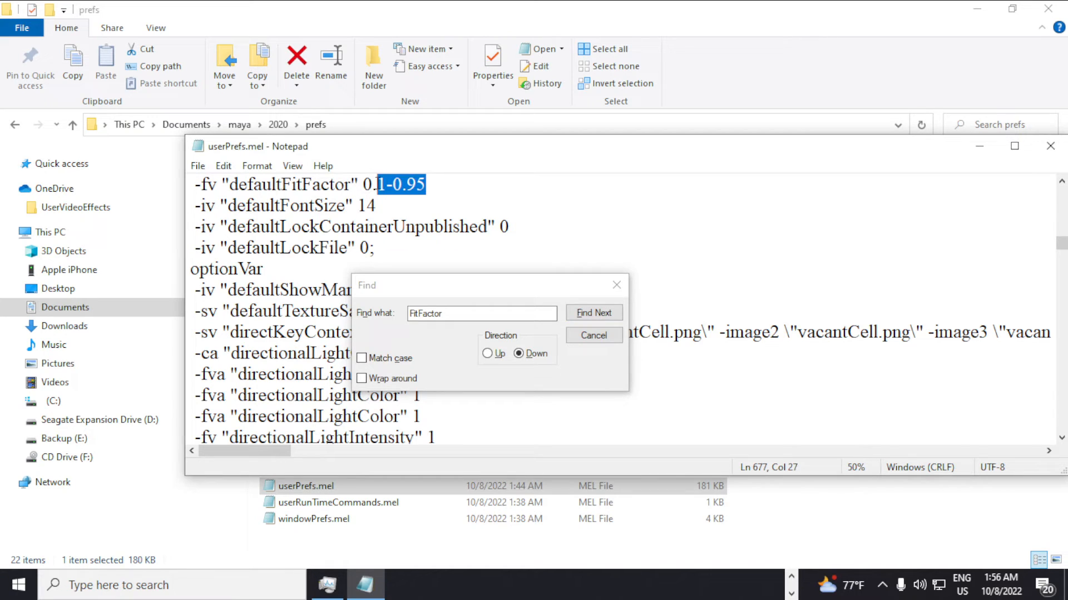
key("Delete")
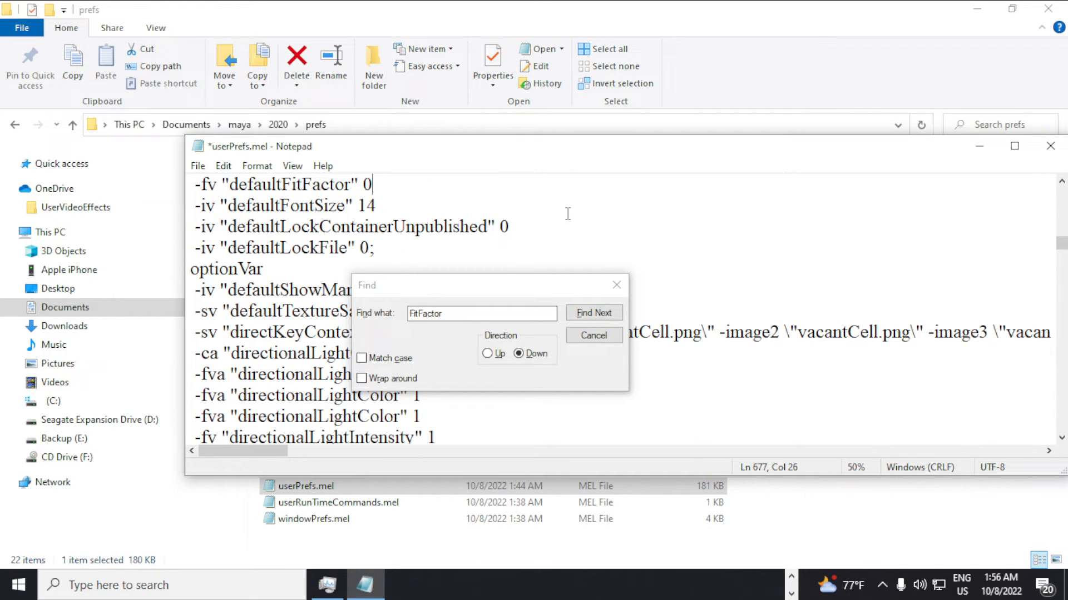
mouse_move(388, 186)
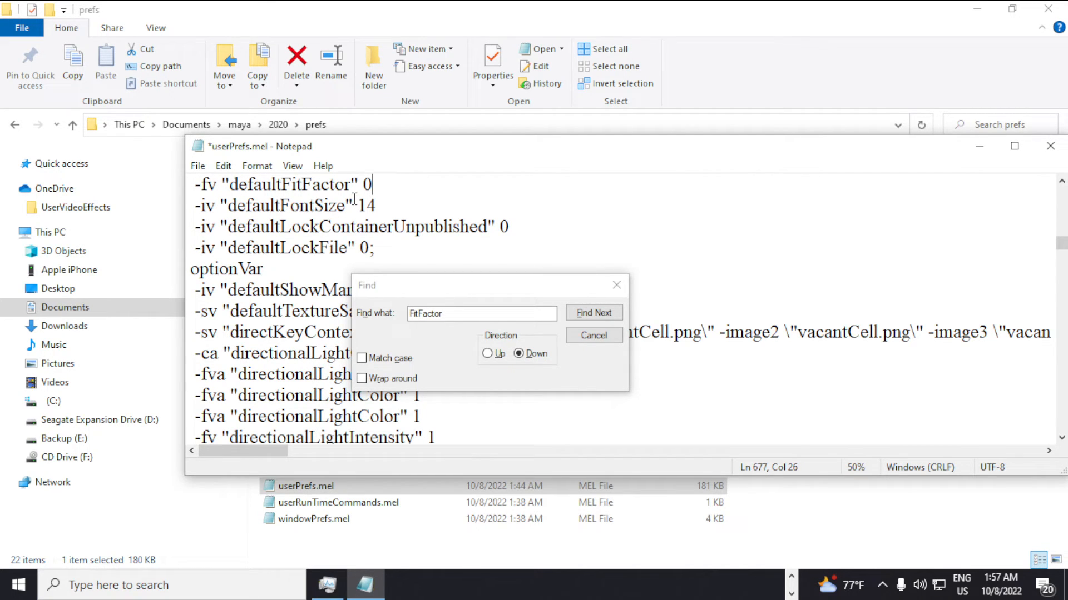
type(".1-0.95")
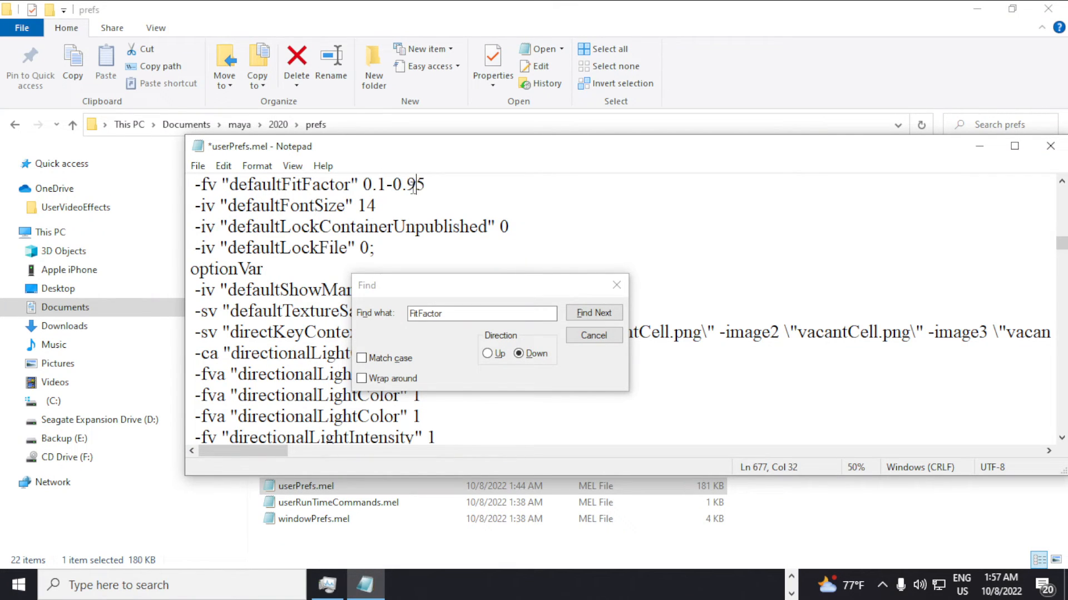
left_click(197, 165)
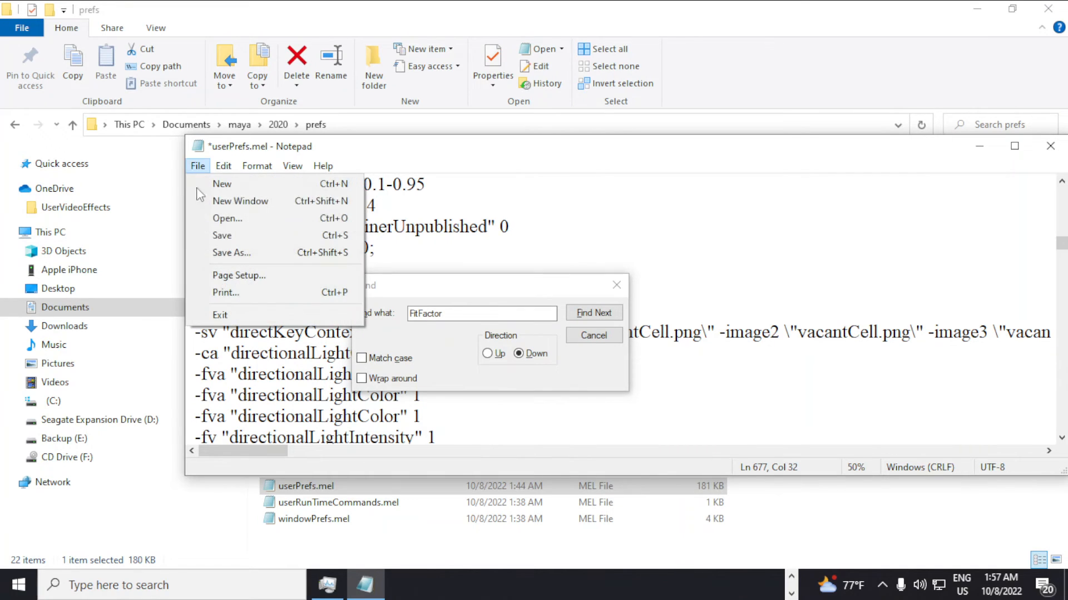
left_click(492, 190)
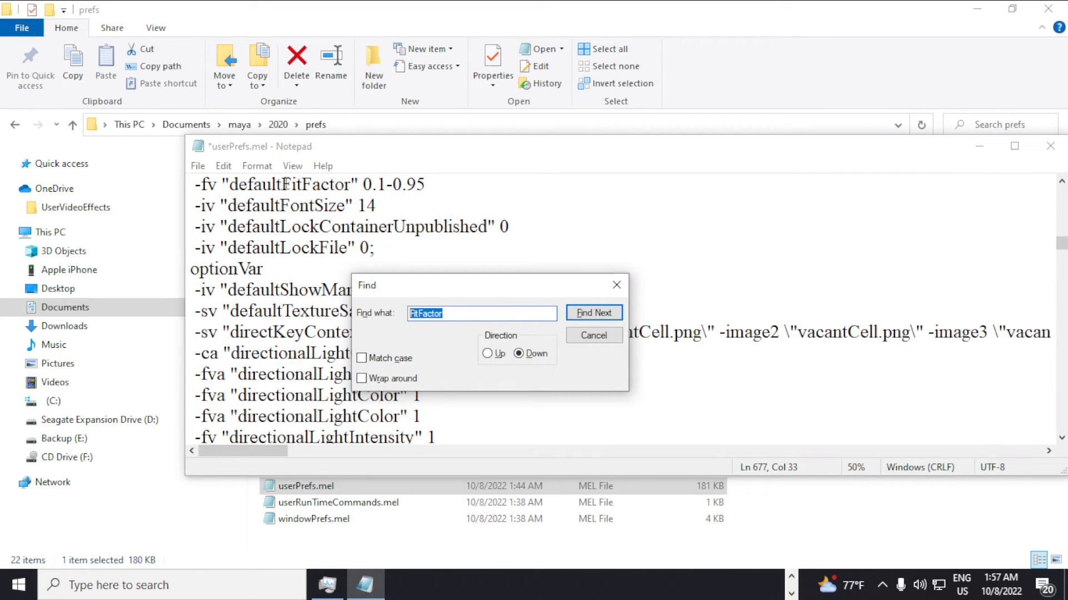
Step: Locate the line again and retype the defaultFitFactor value as 0.1-0.95
left_click(593, 312)
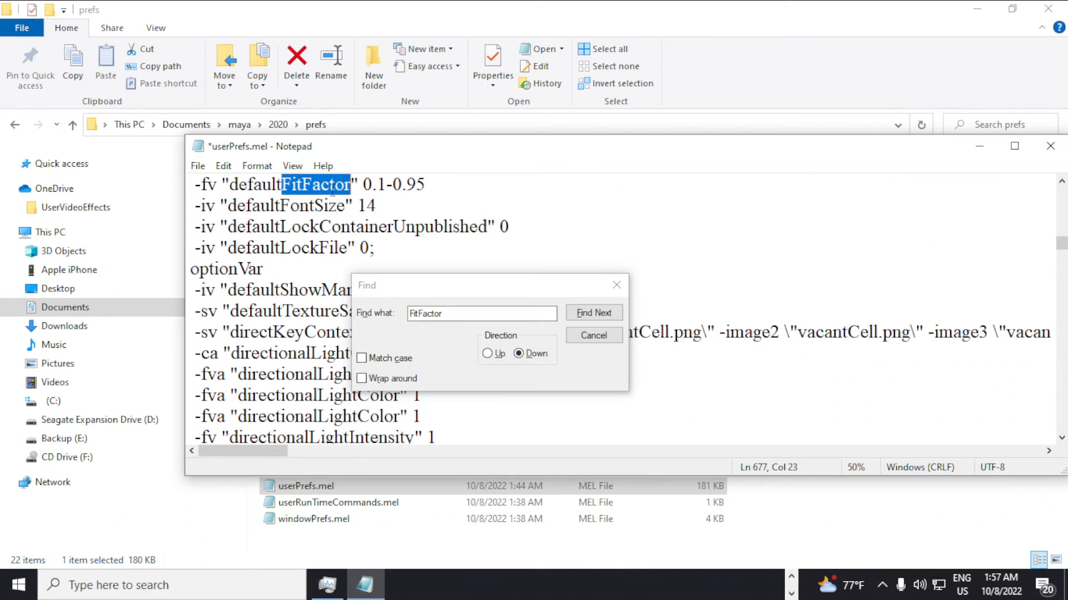
left_click(593, 313)
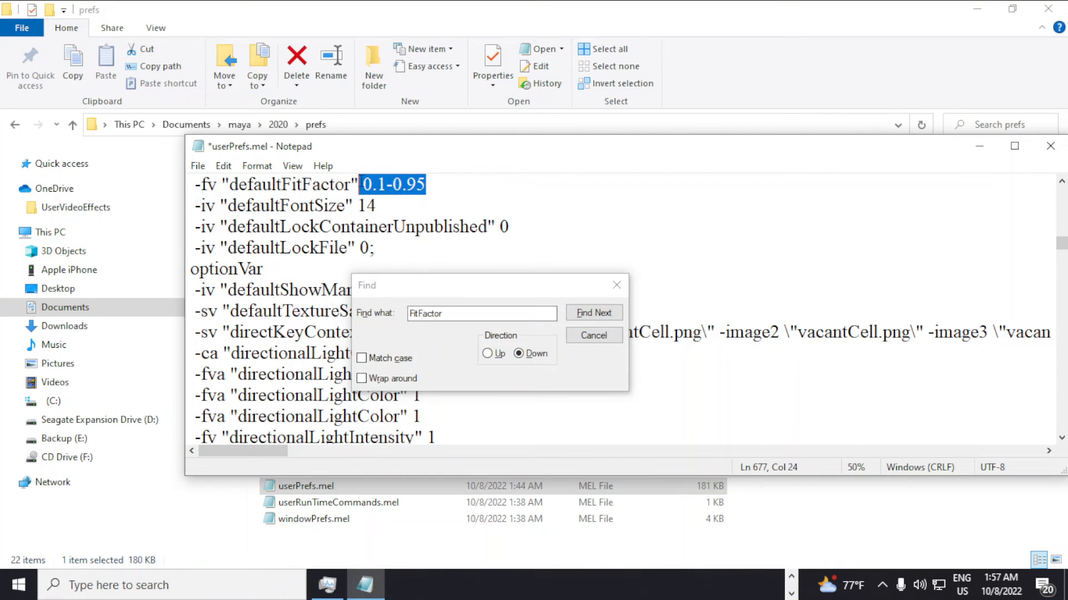
left_click(368, 185)
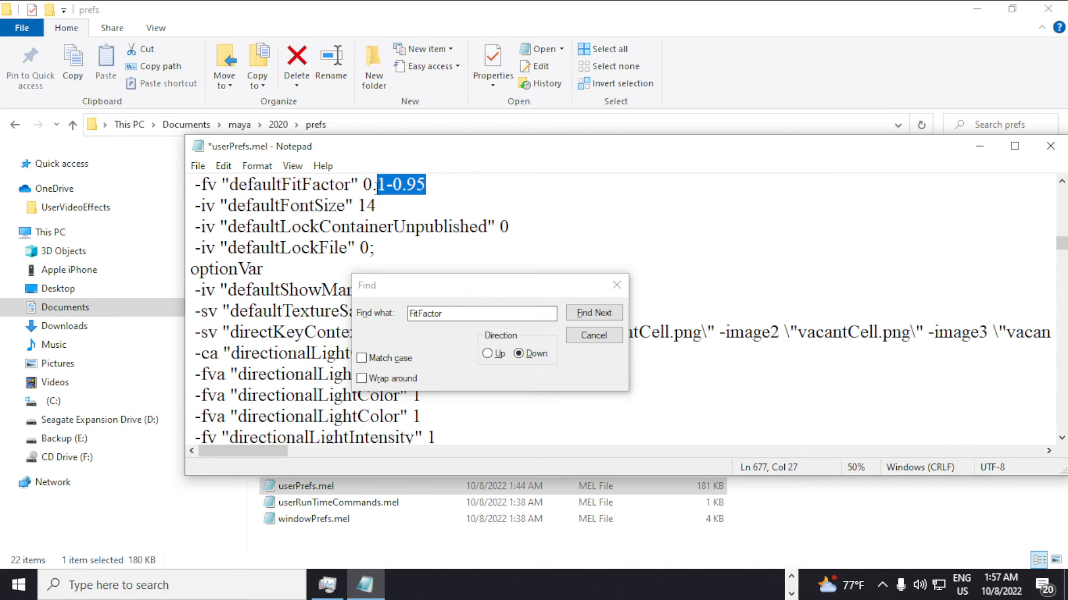
key("Delete")
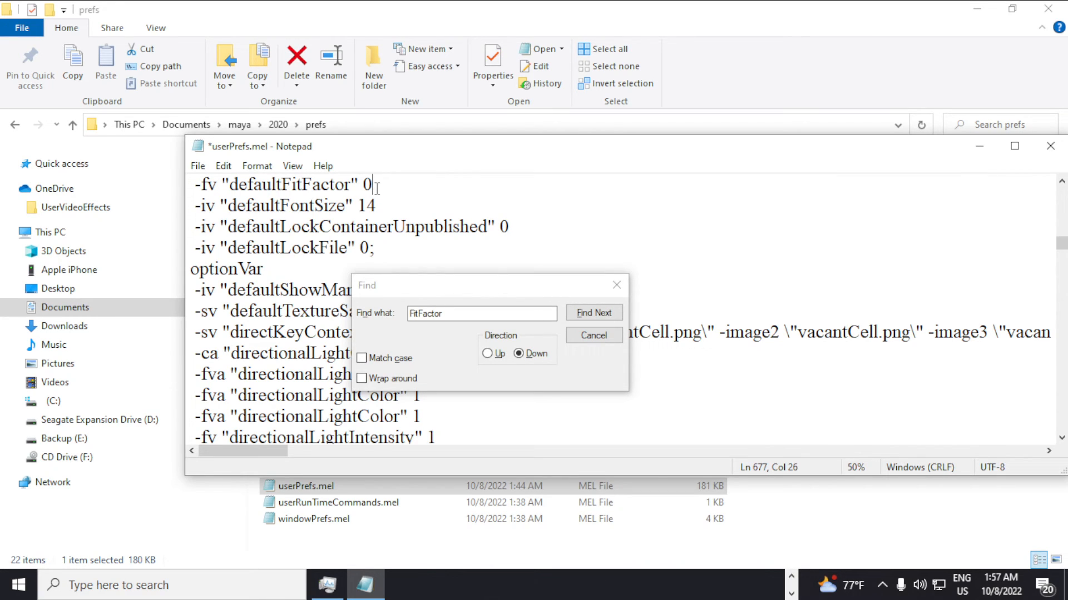
type(".1")
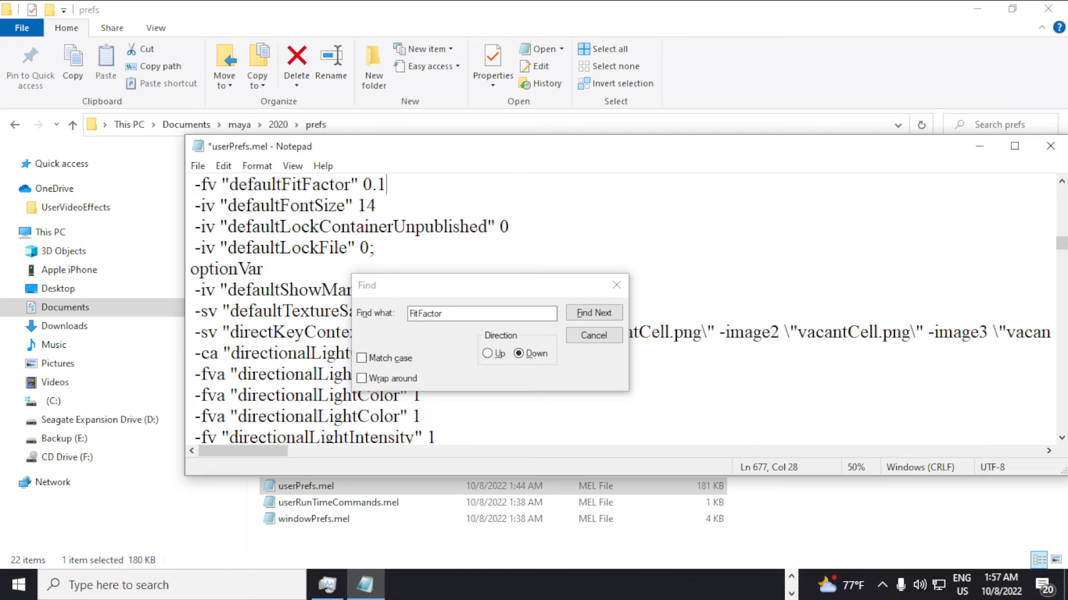
type("-")
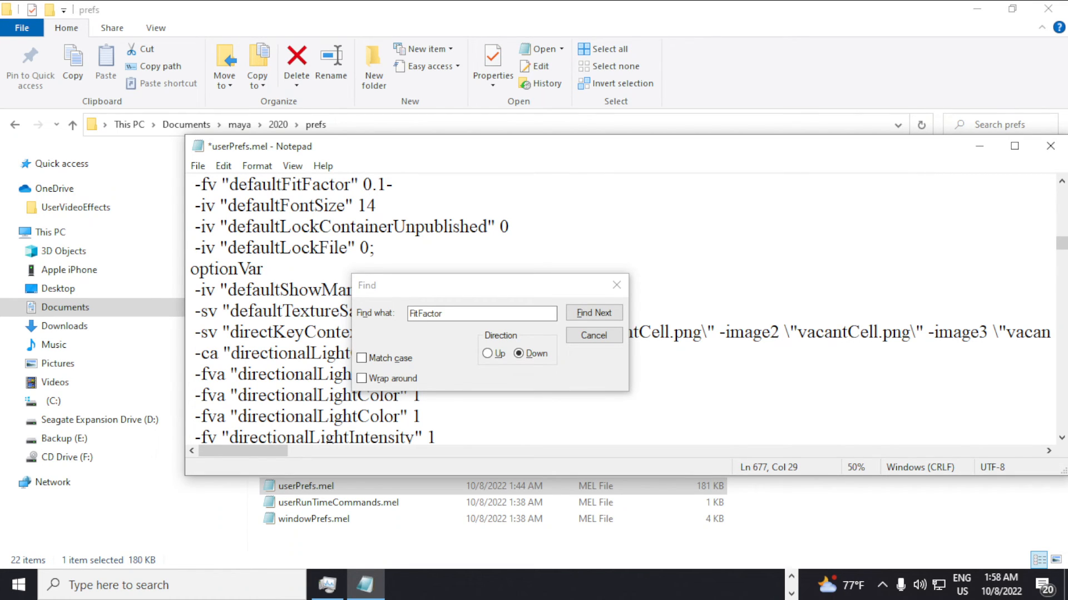
type("0.95")
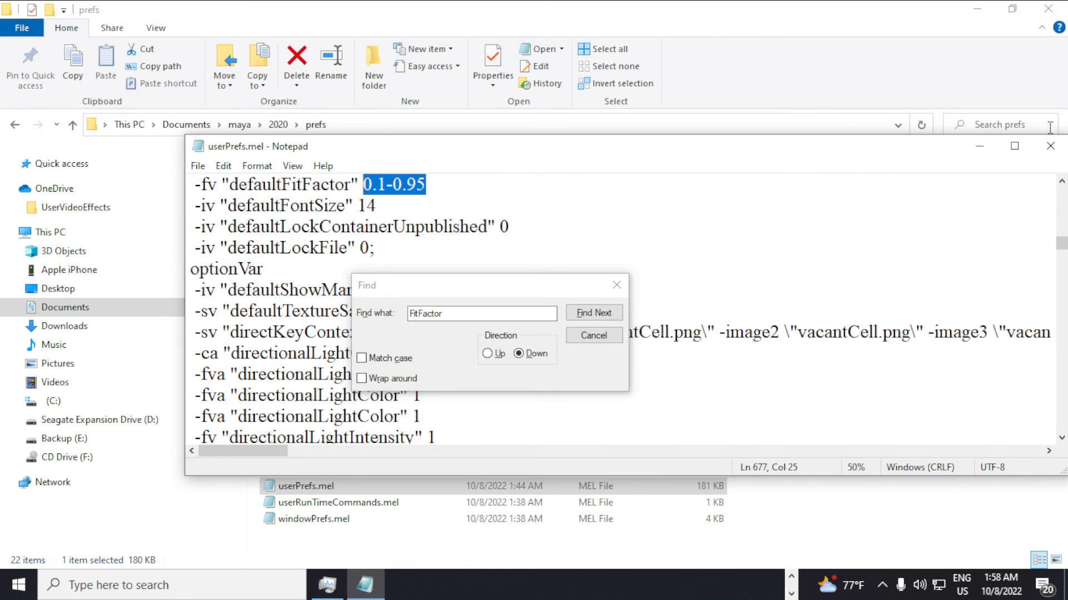
Step: Close the saved userPrefs.mel, return to Maya and create a polygon cube in the scene
left_click(1049, 146)
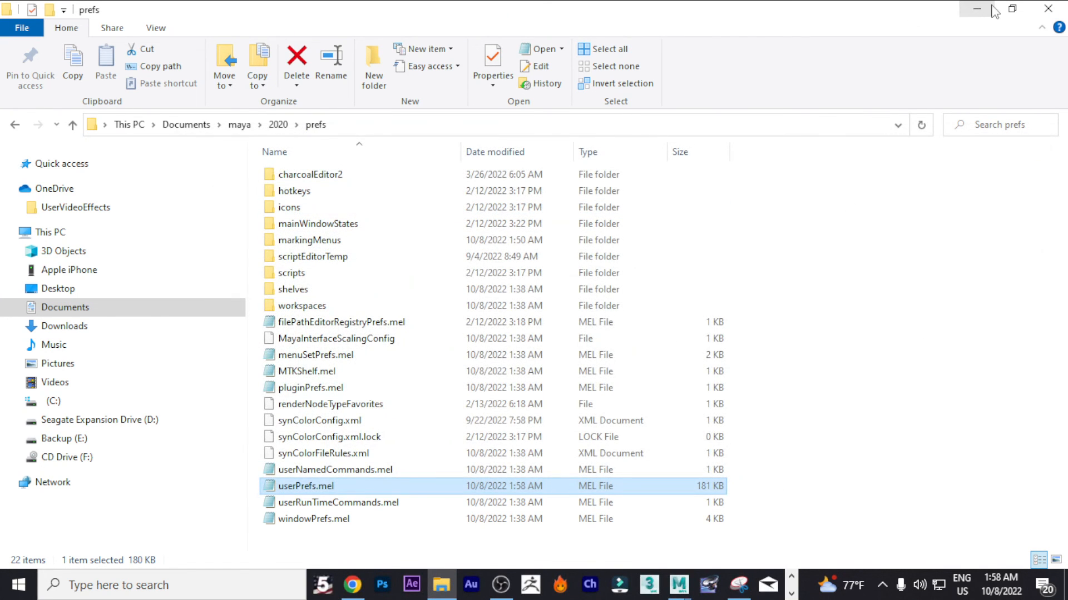
left_click(977, 7)
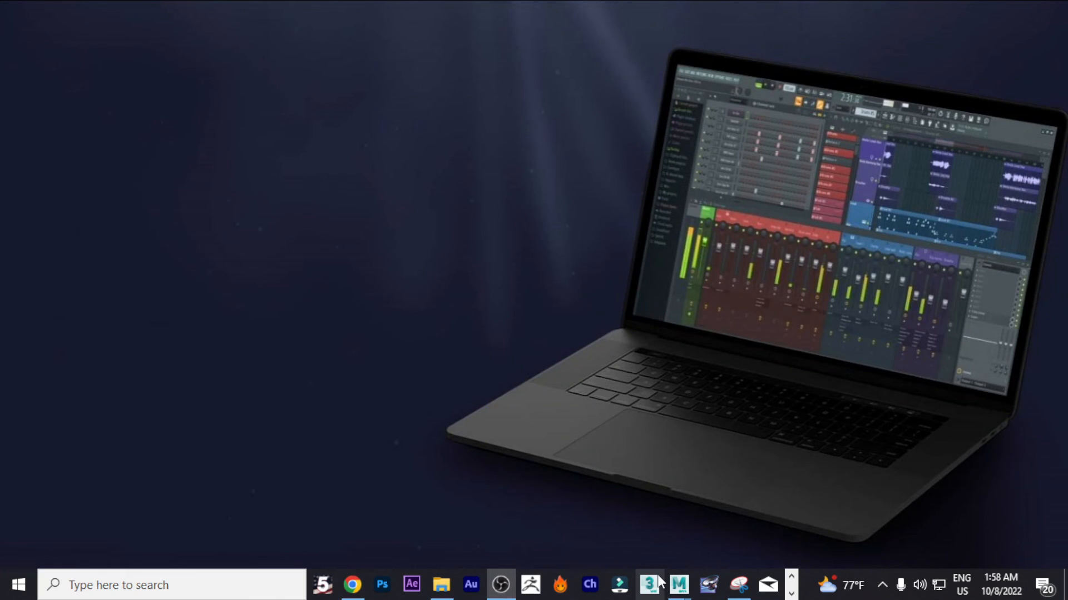
left_click(677, 585)
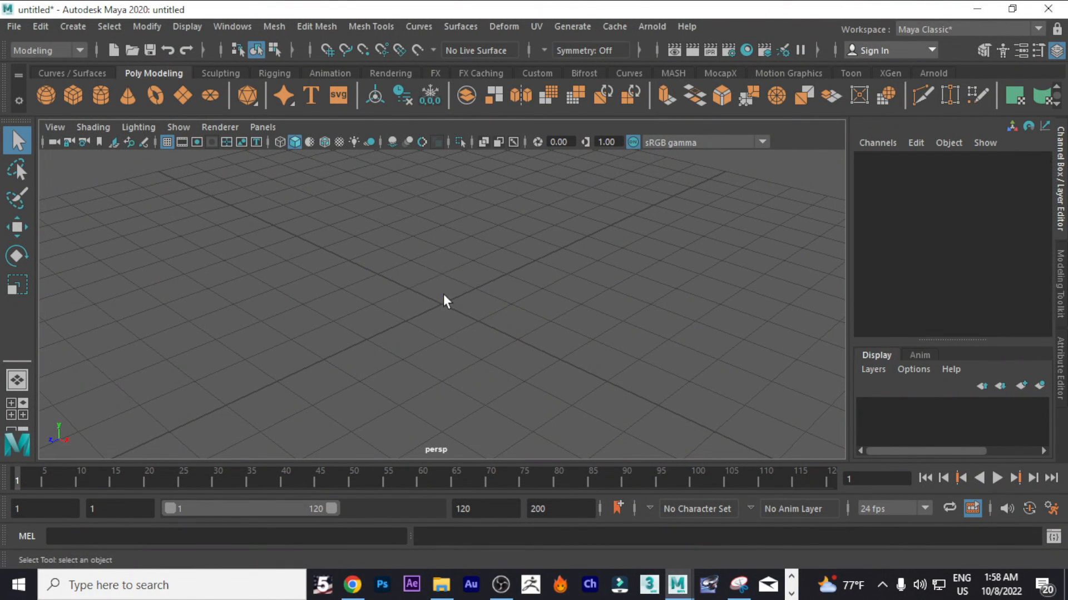
left_click(44, 94)
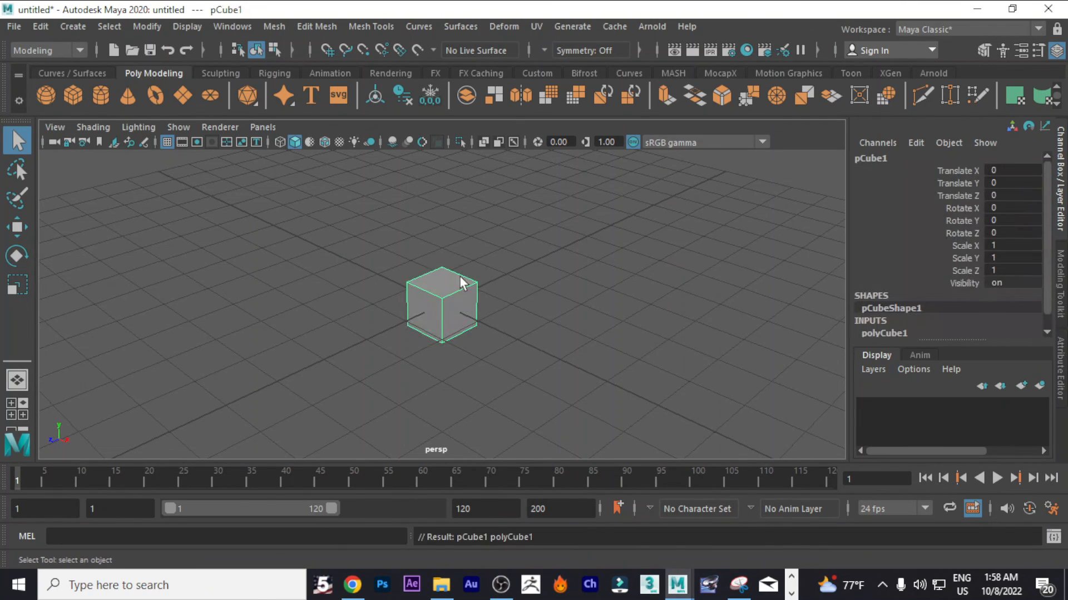